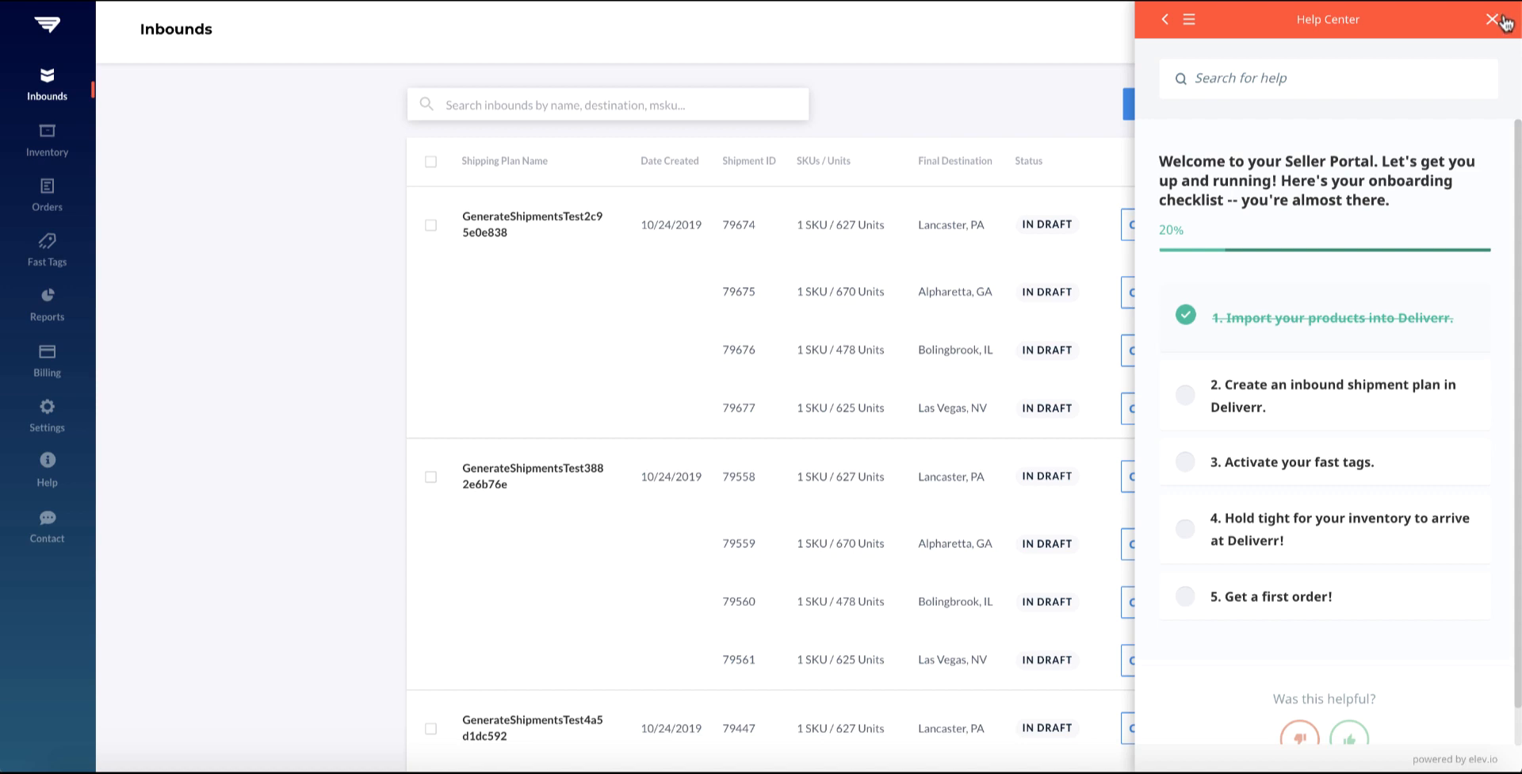
pyautogui.moveTo(726, 263)
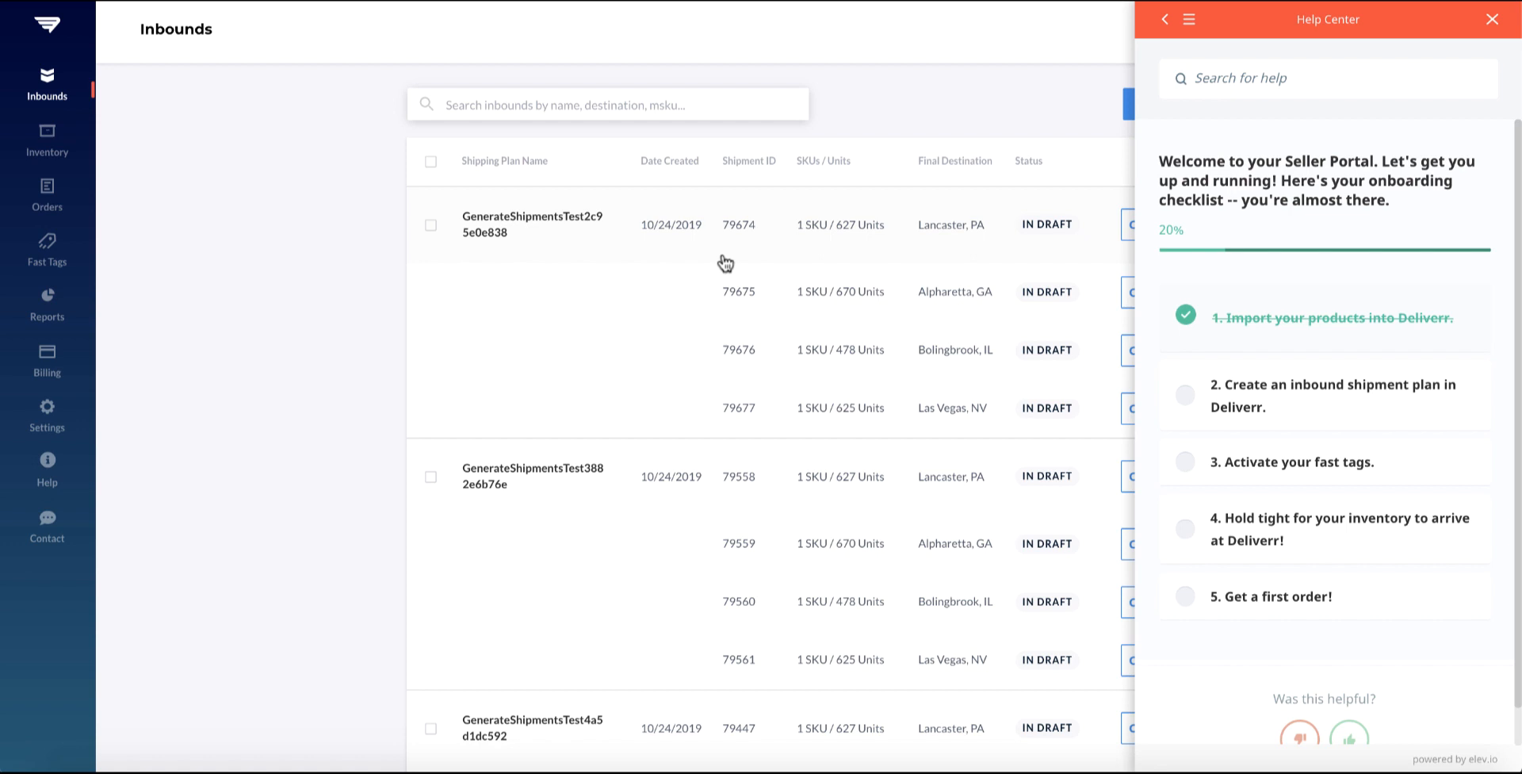
pyautogui.moveTo(418, 201)
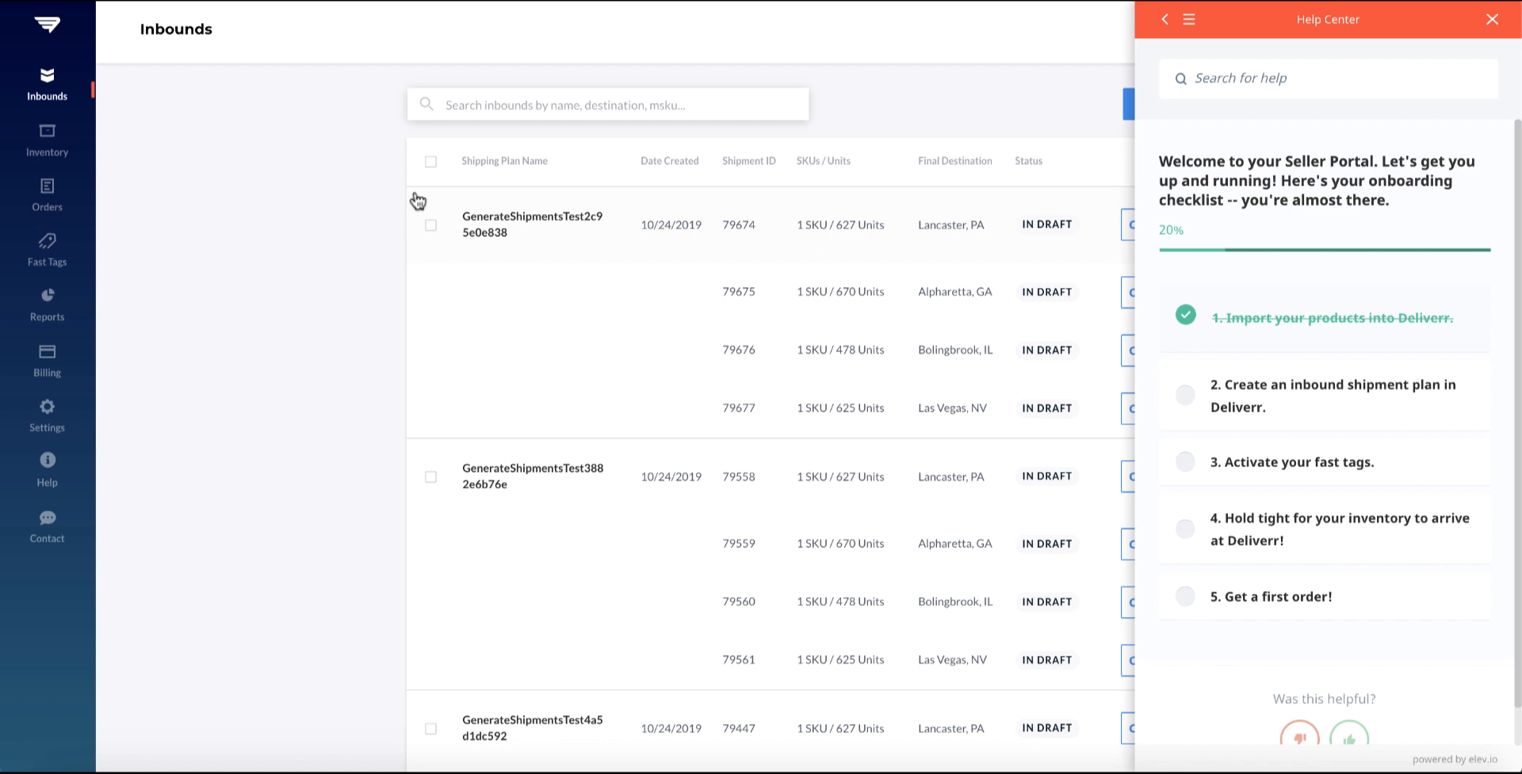
pyautogui.moveTo(46, 83)
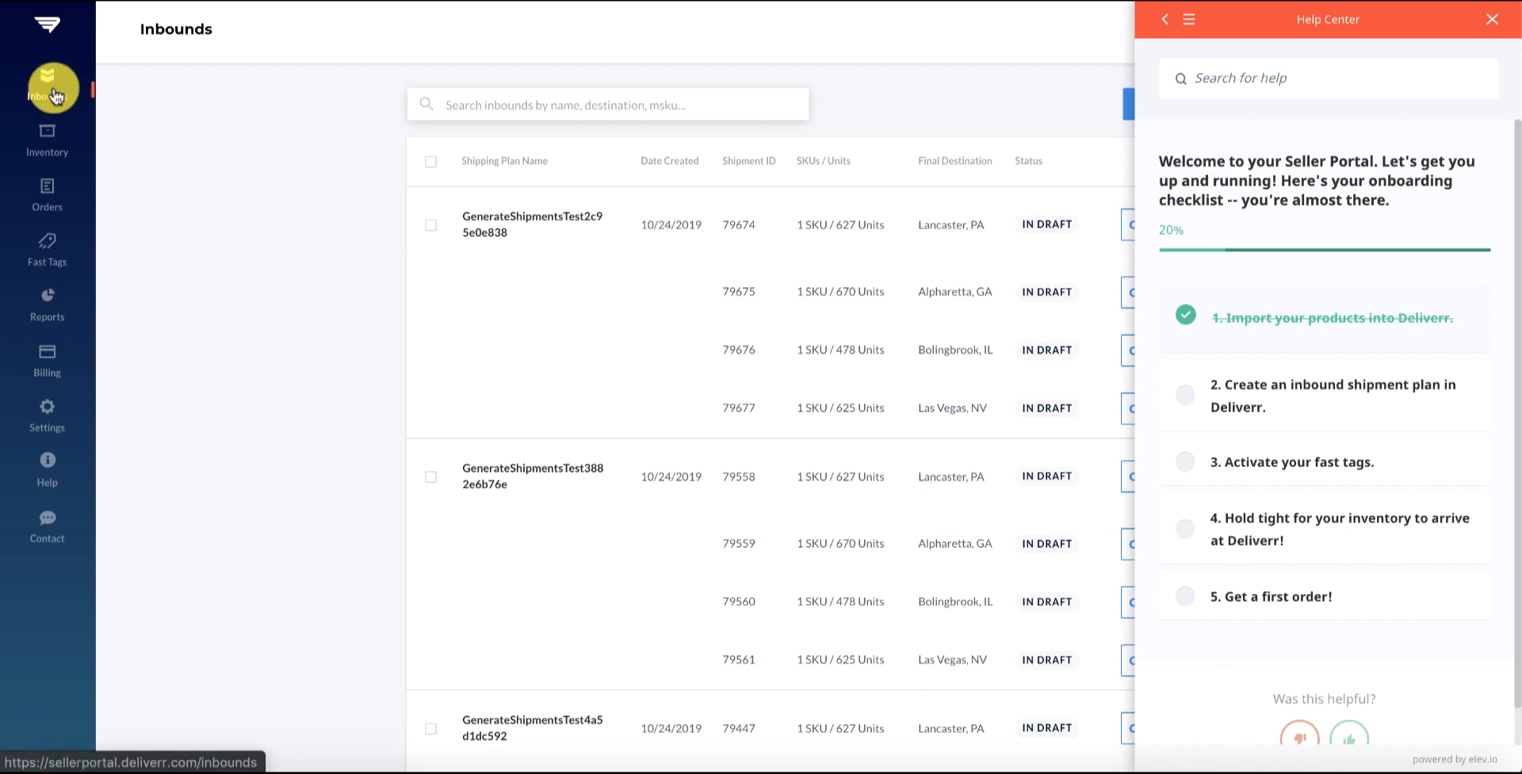
pyautogui.moveTo(83, 147)
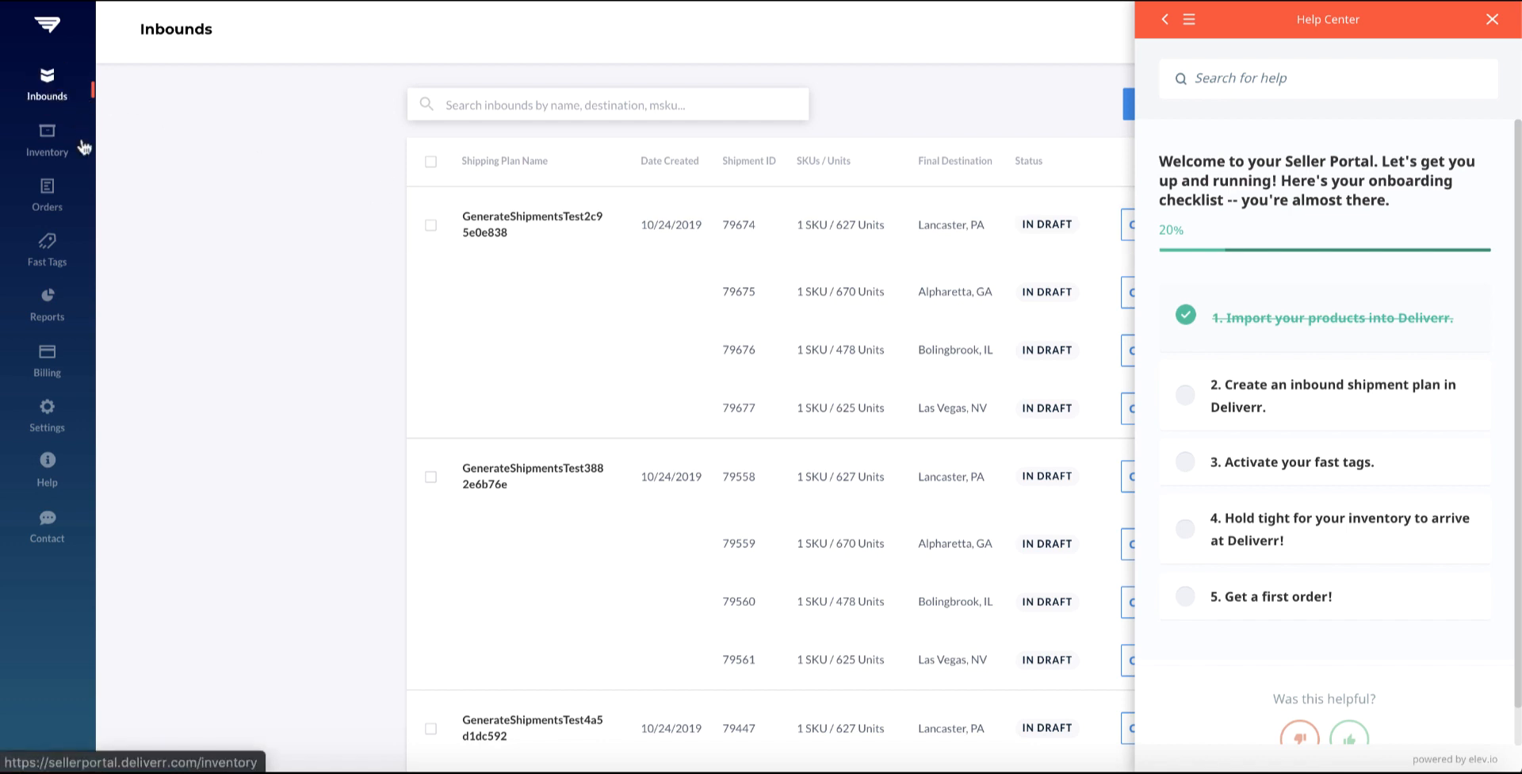
pyautogui.moveTo(46, 250)
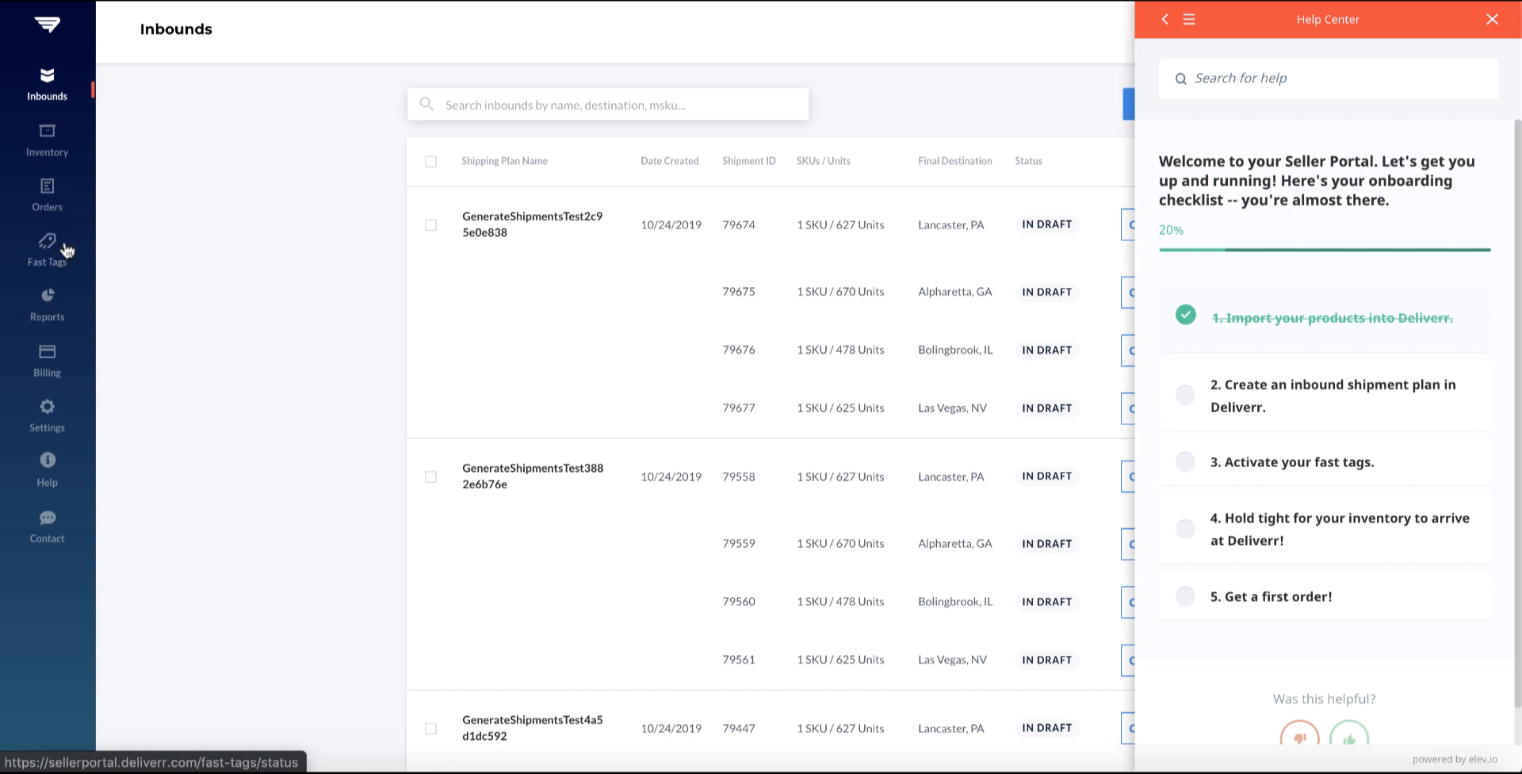
pyautogui.moveTo(47, 141)
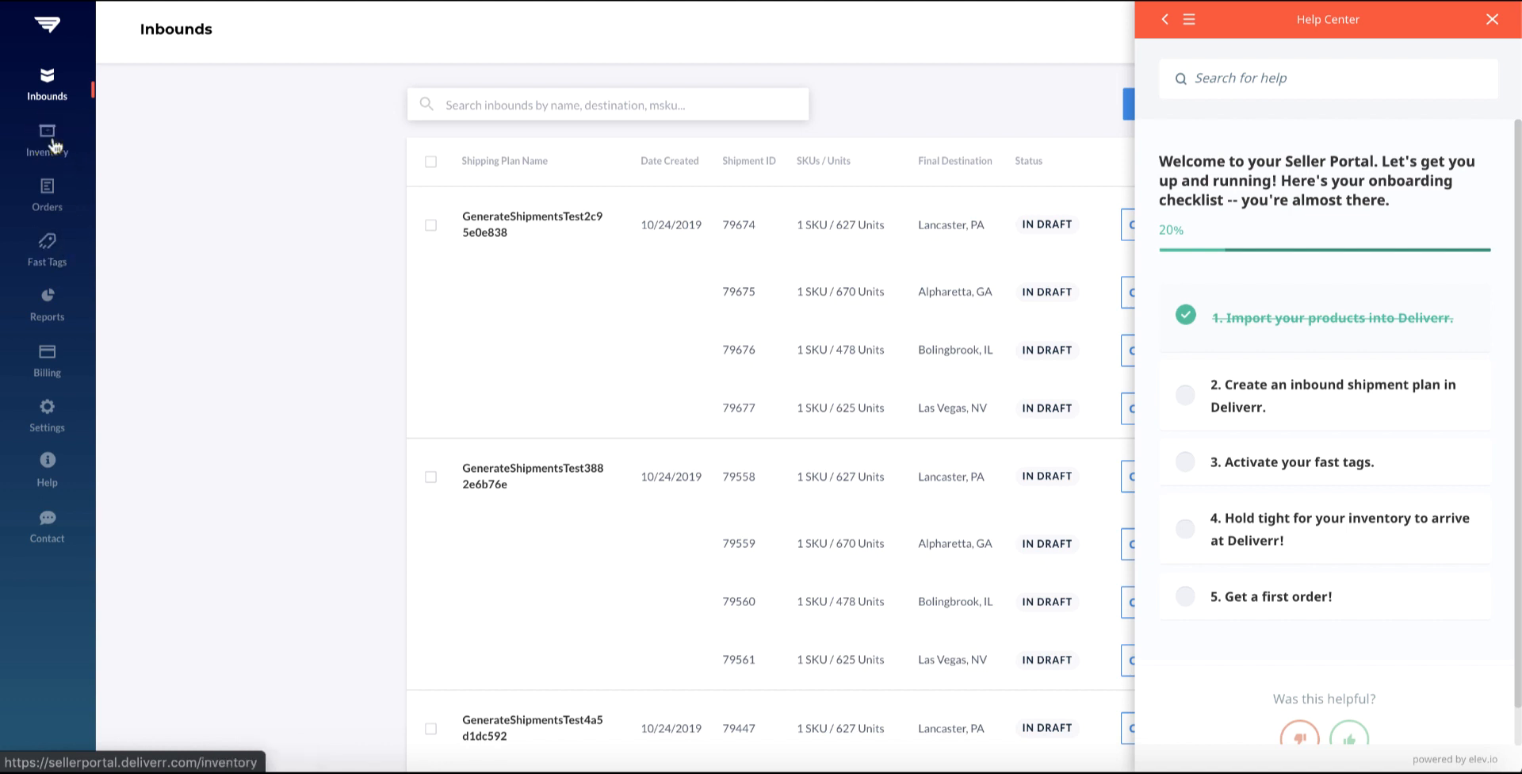
pyautogui.moveTo(394, 241)
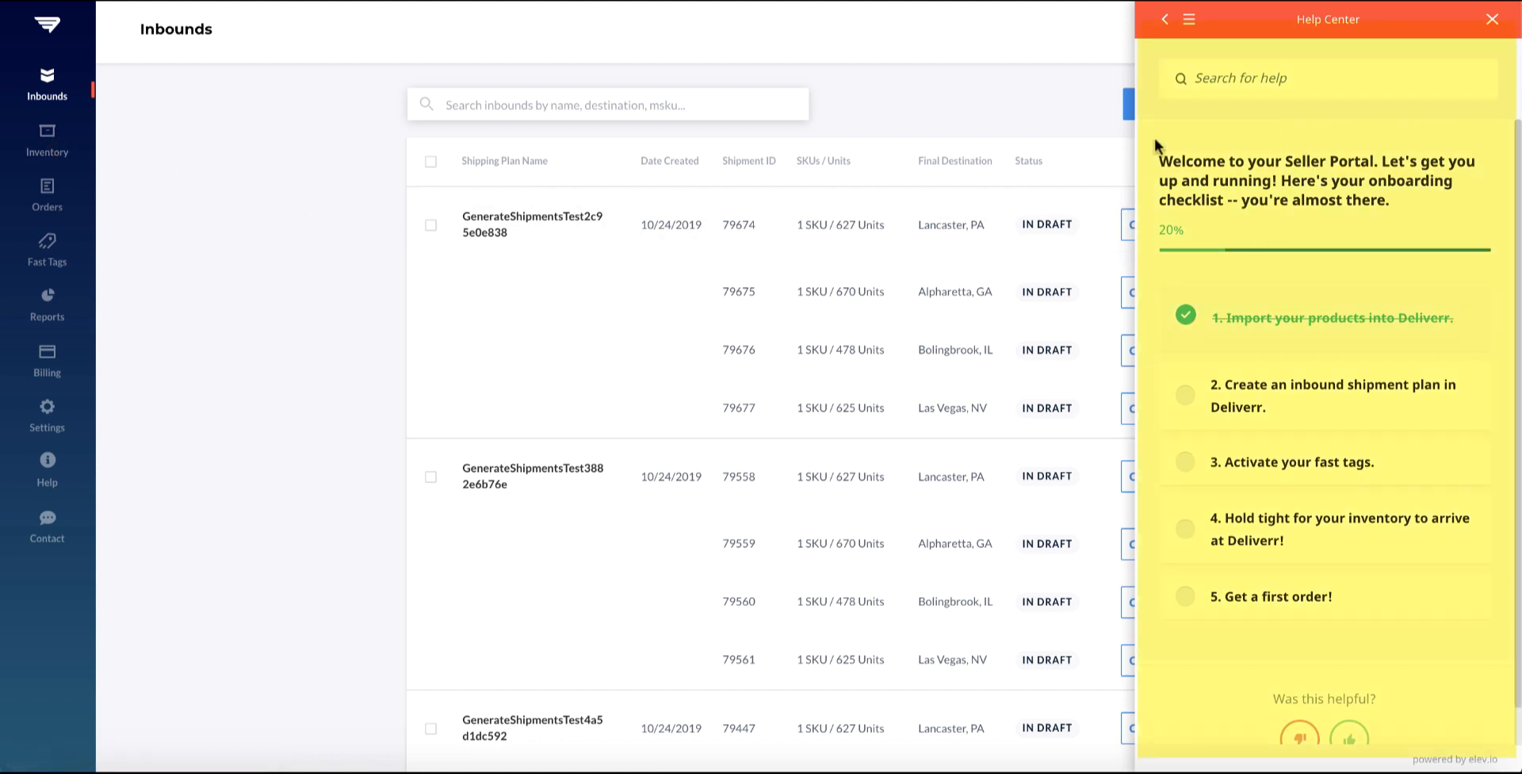
pyautogui.moveTo(1110, 224)
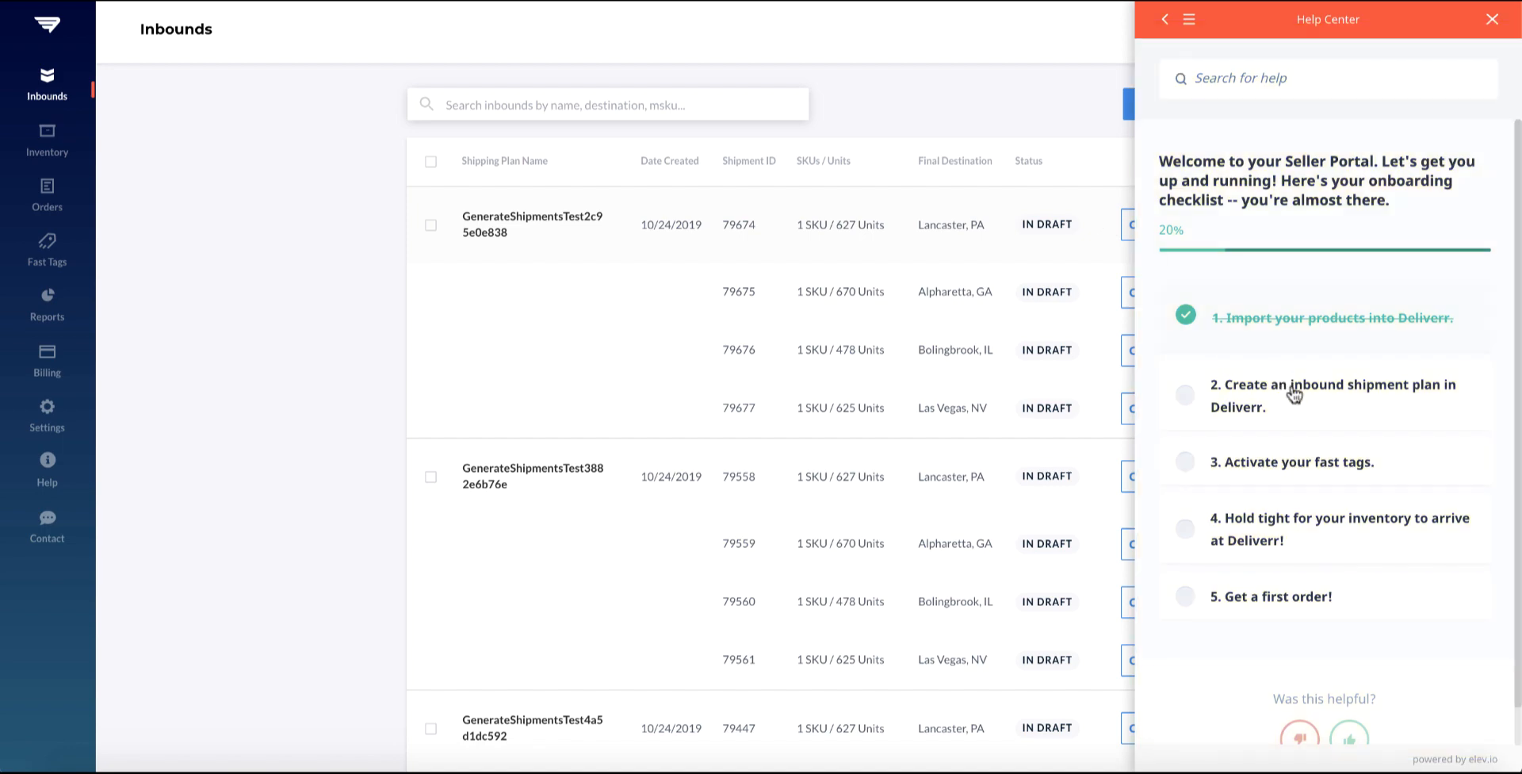
# Step: Open the Help Center checklist article on creating inbound shipments and scroll through it
pyautogui.click(1333, 394)
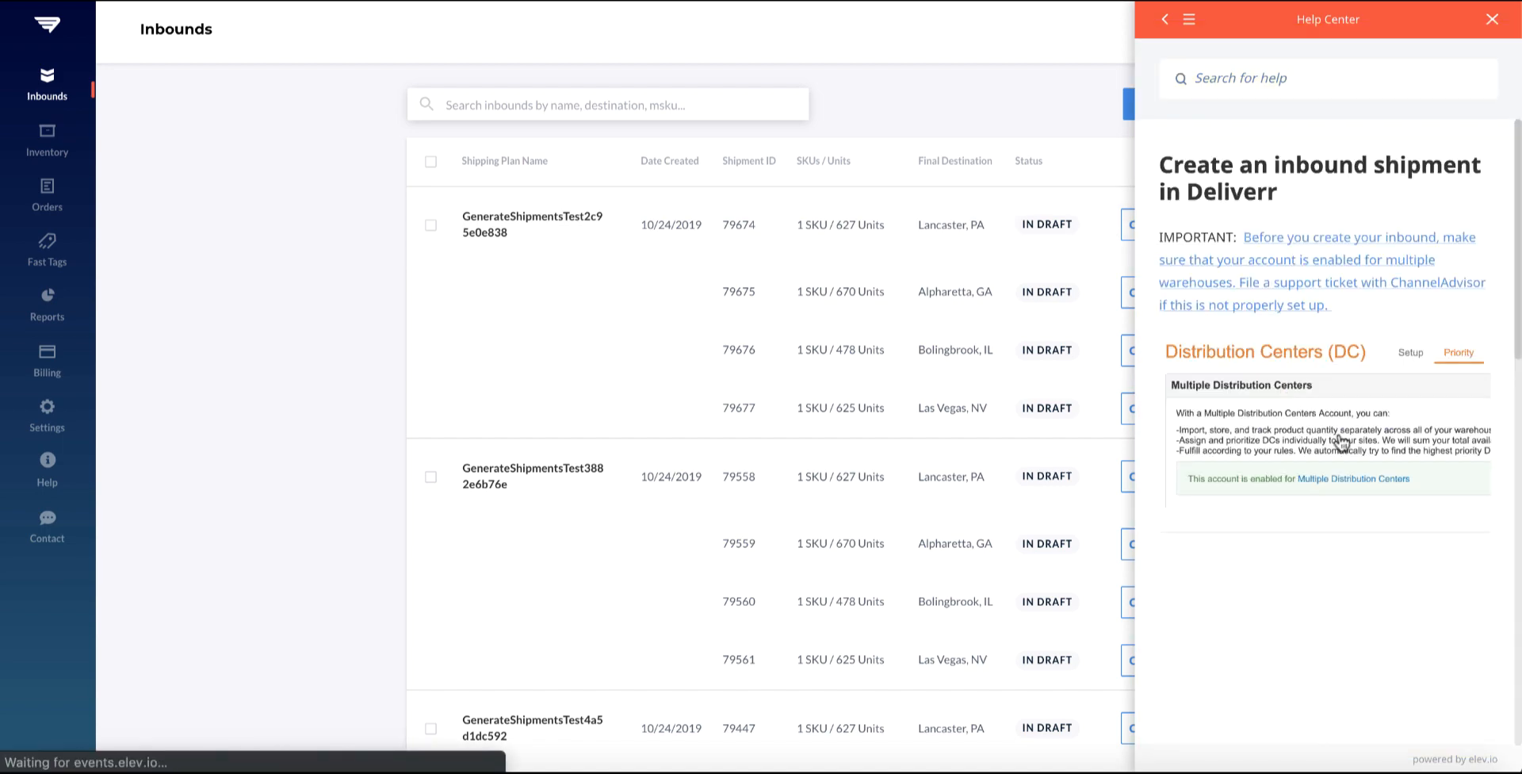
pyautogui.scroll(-3)
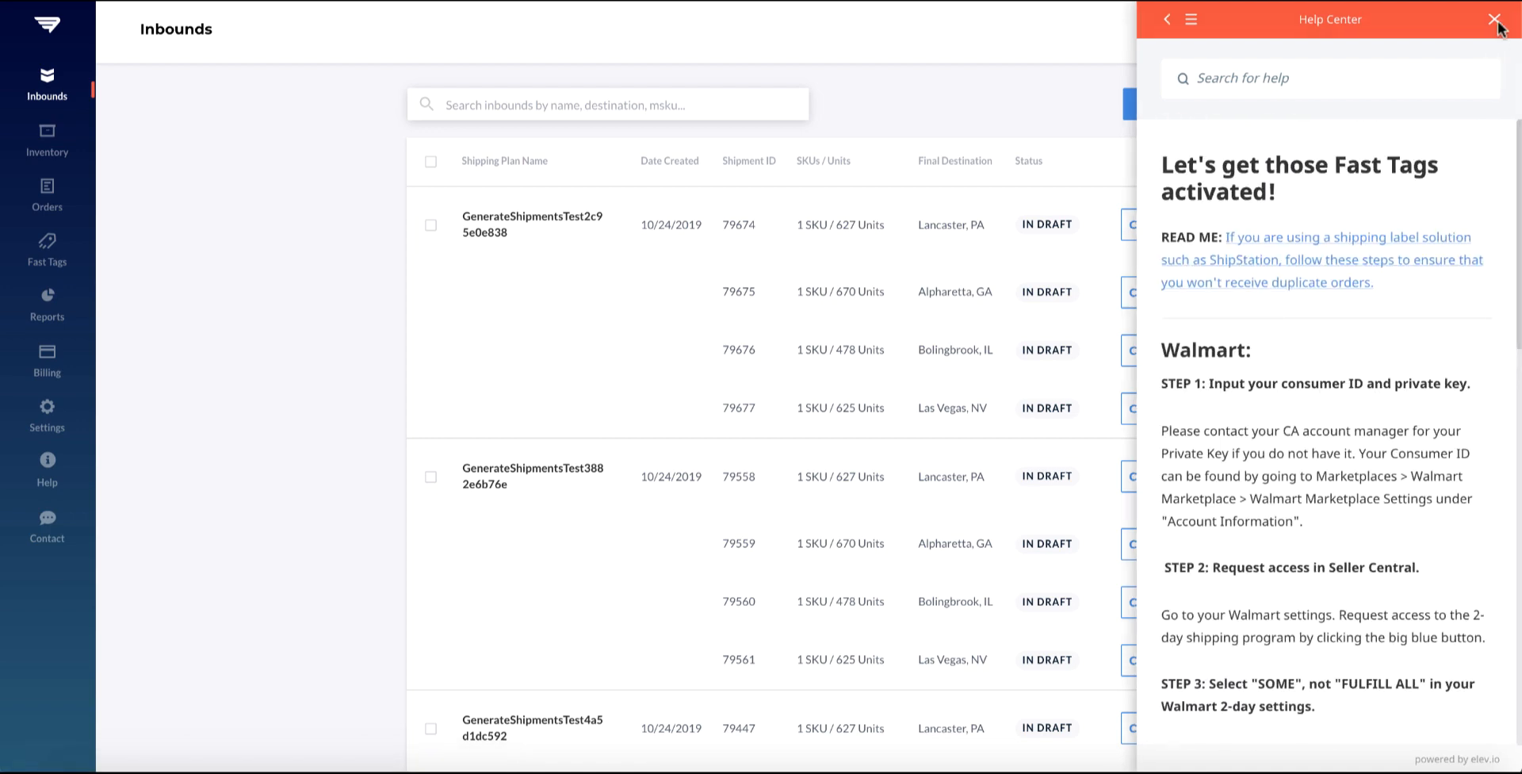
# Step: Close the Help Center and scroll the draft shipment plans list down and back up
pyautogui.click(1494, 18)
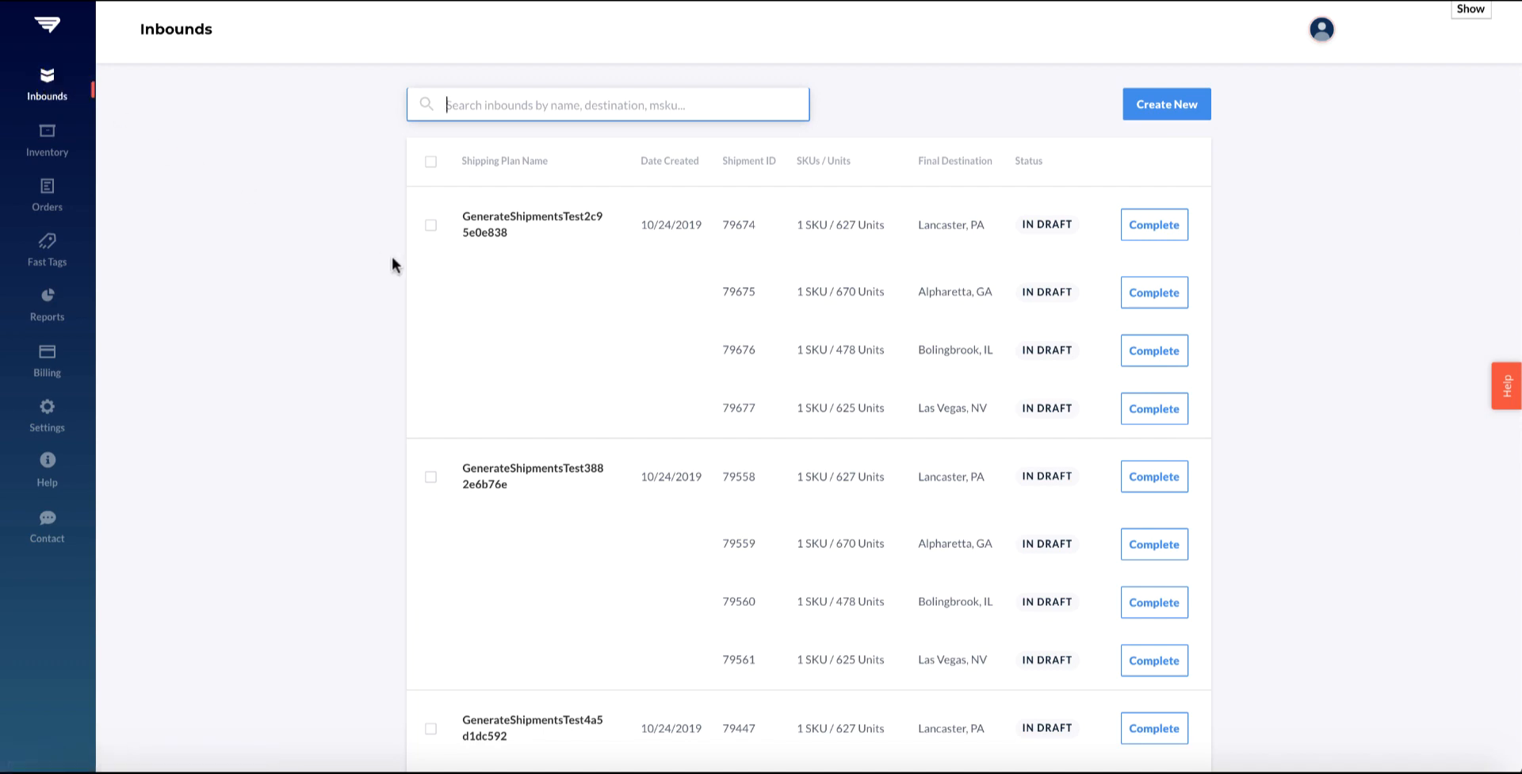
pyautogui.scroll(-3)
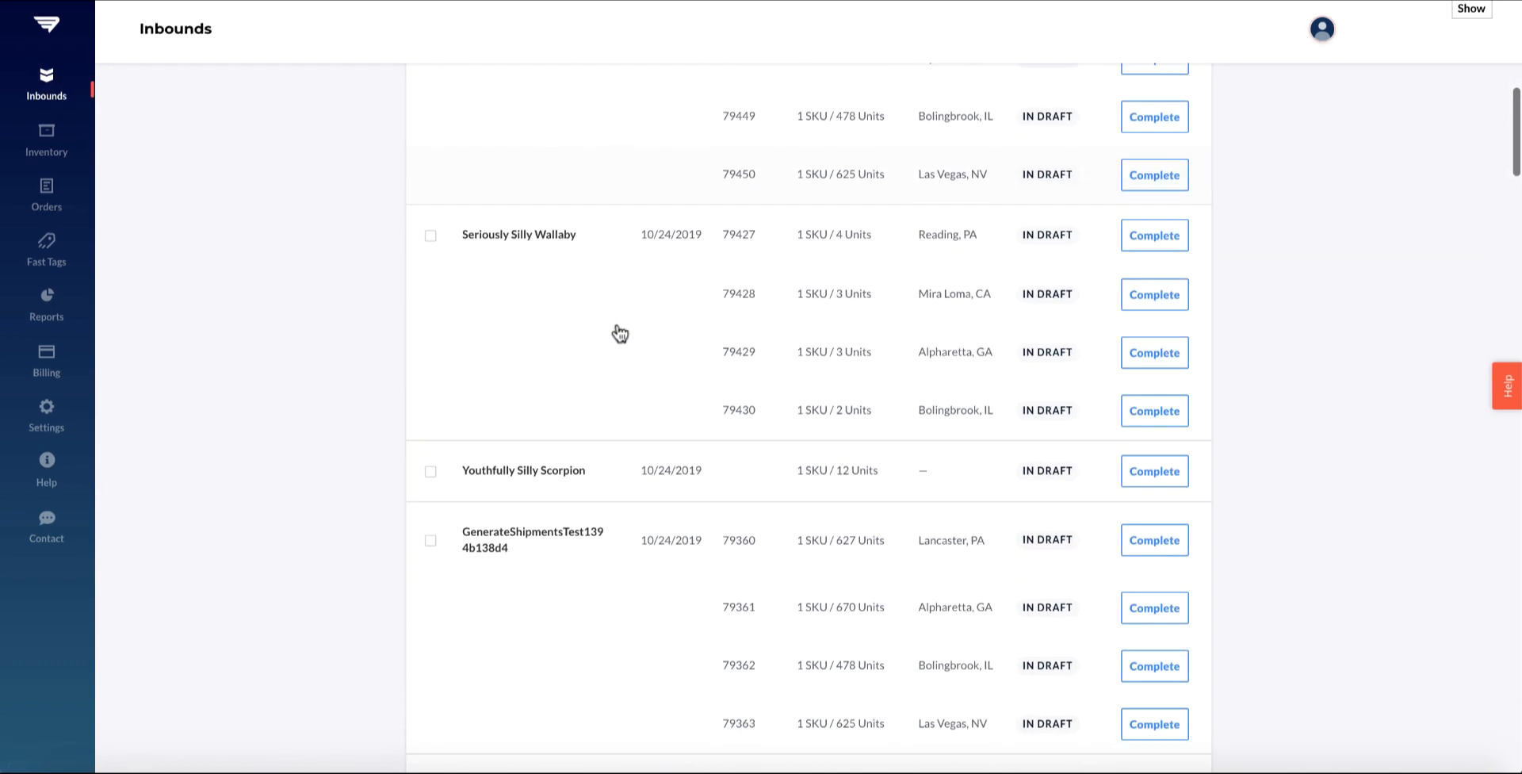
pyautogui.scroll(-3)
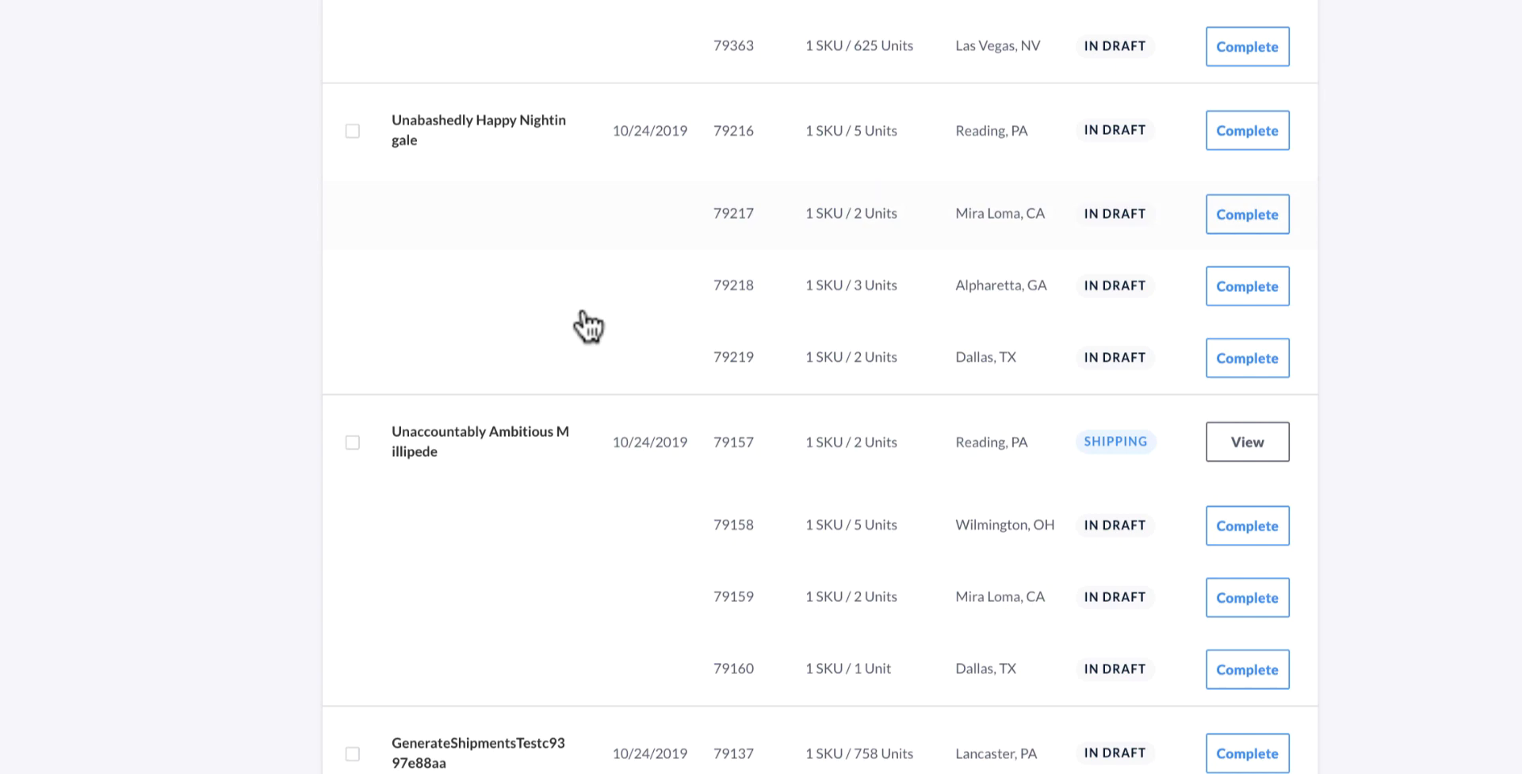
pyautogui.scroll(3)
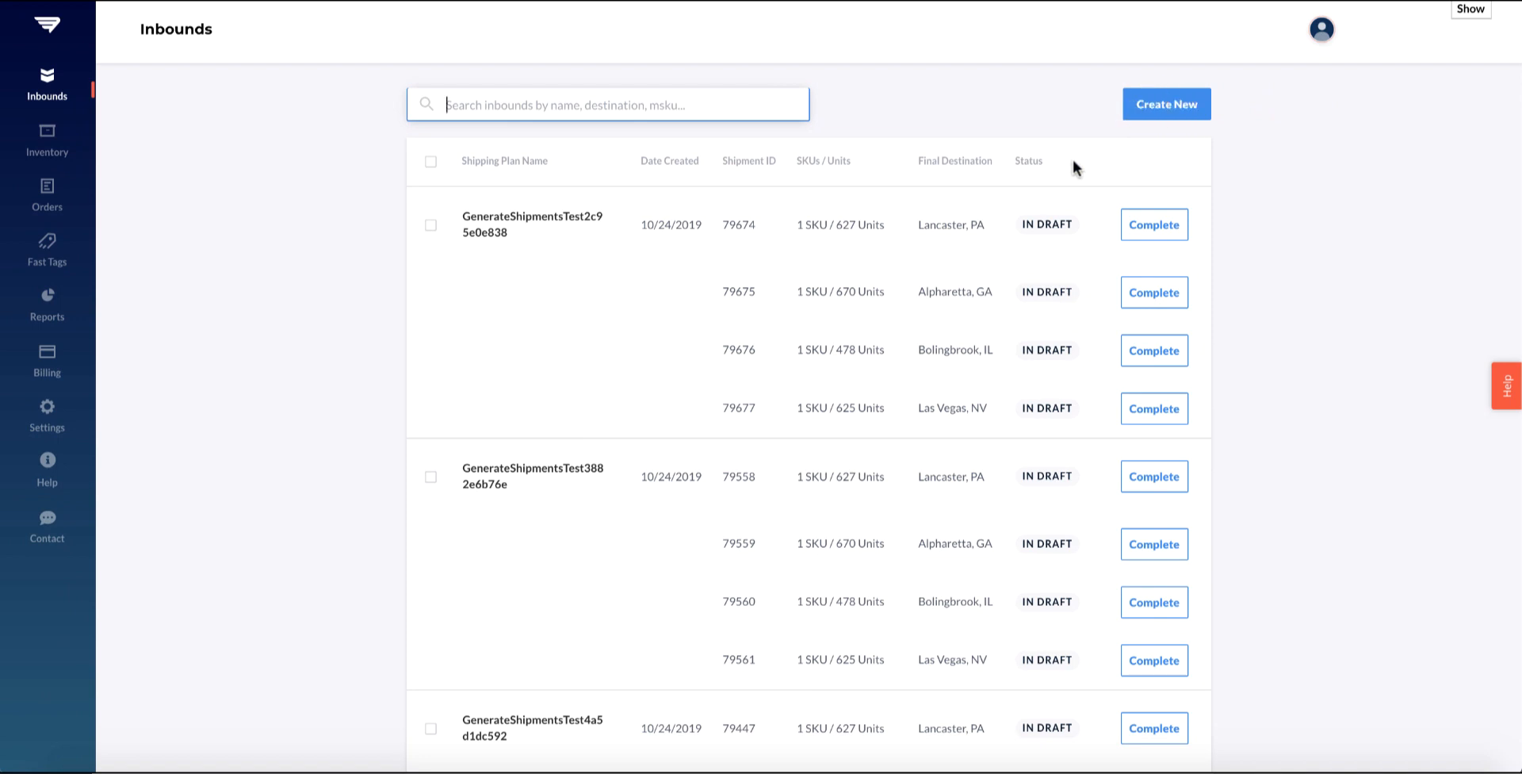
pyautogui.moveTo(1073, 168)
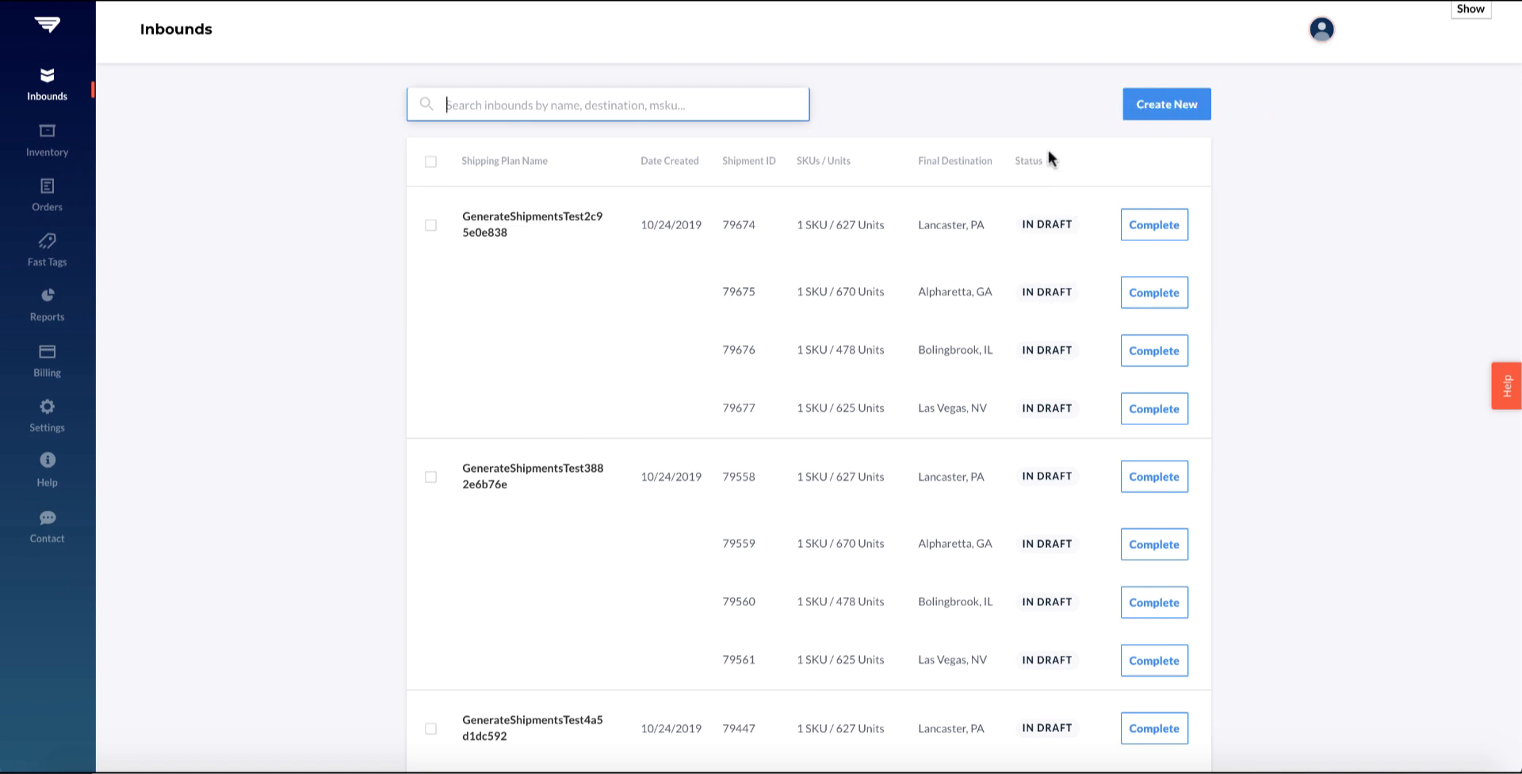
pyautogui.moveTo(1073, 237)
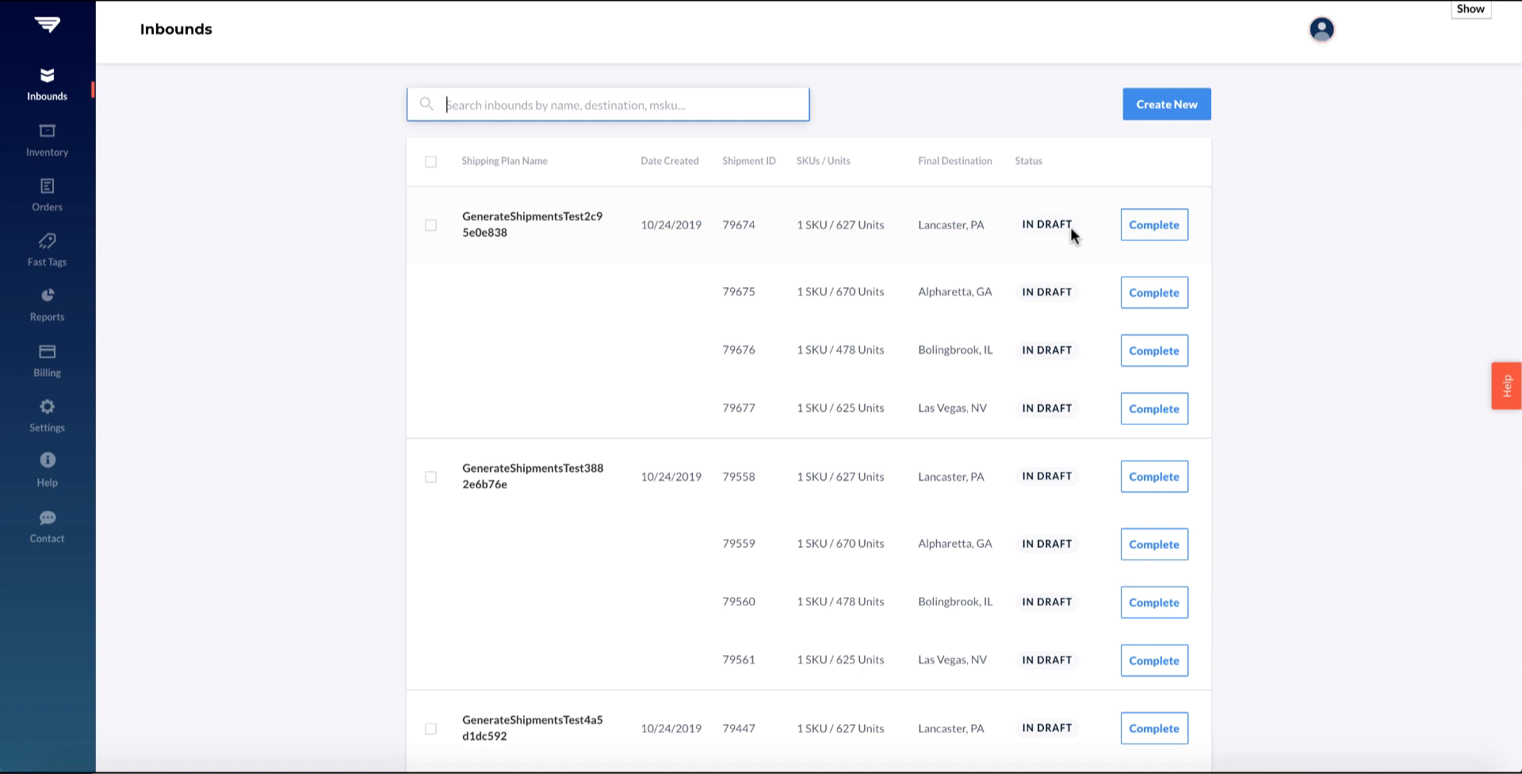
# Step: Open Inventory and scroll through SKUs, fees, stock and days of fast tag left
pyautogui.click(47, 141)
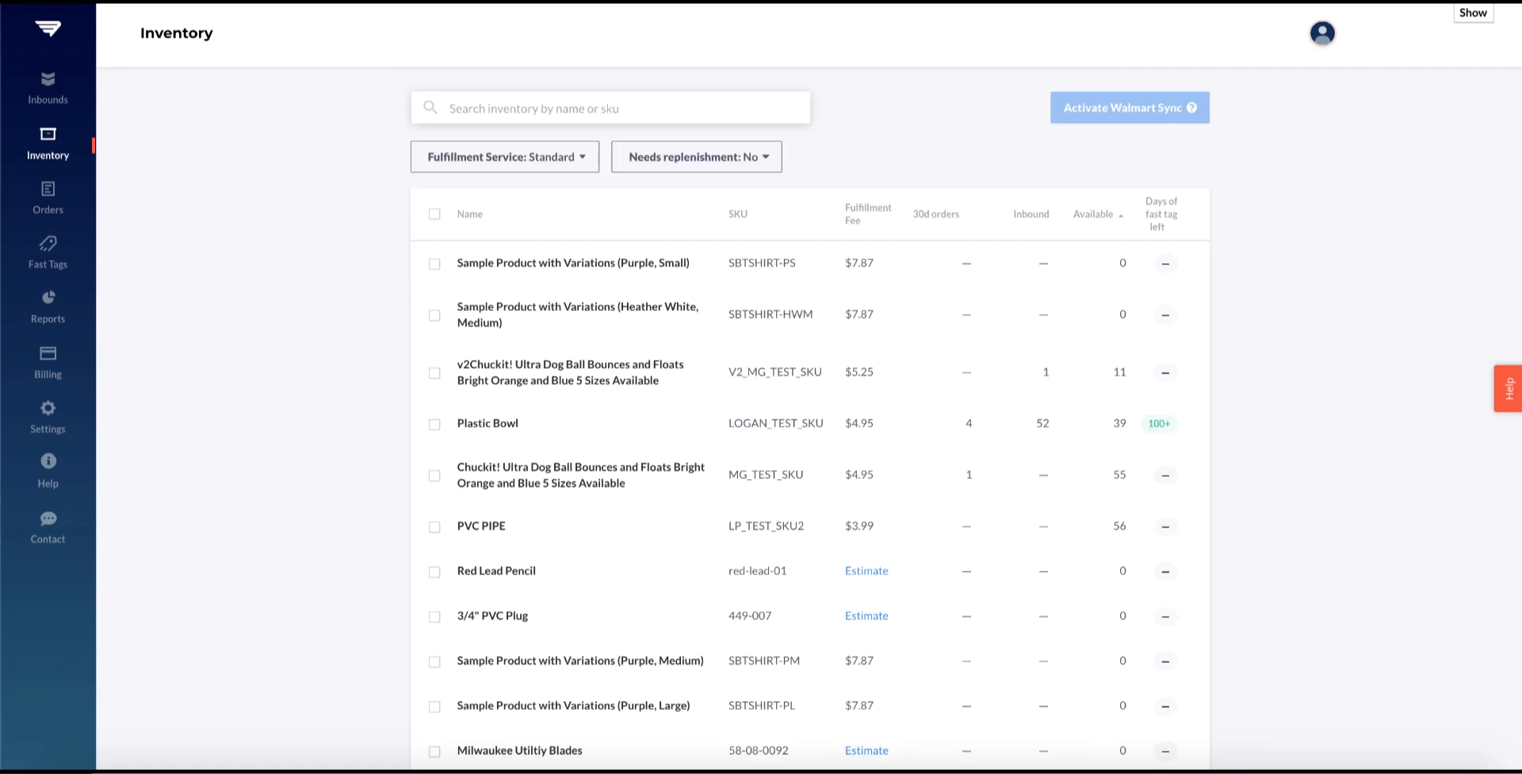
pyautogui.moveTo(48, 144)
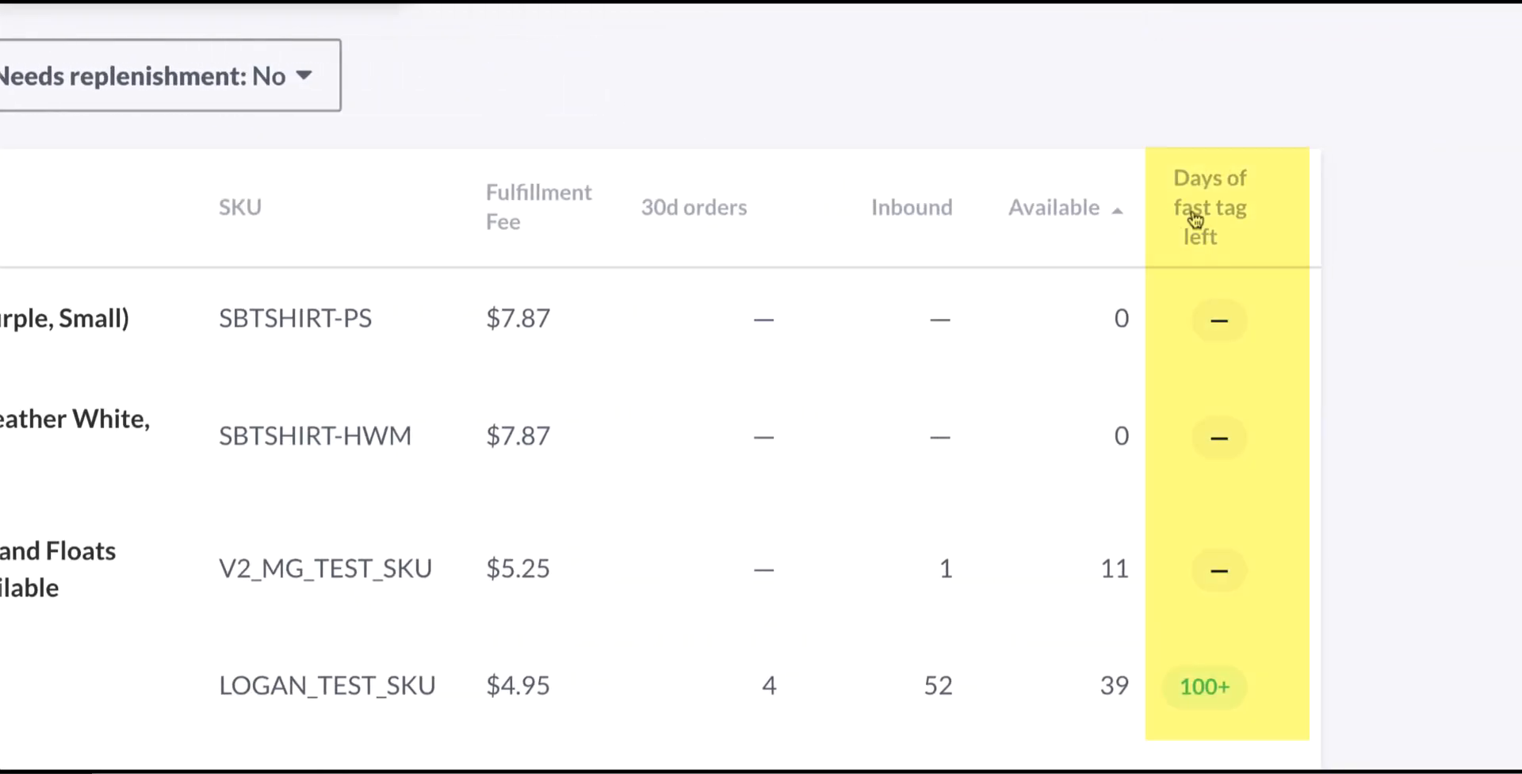
pyautogui.scroll(-3)
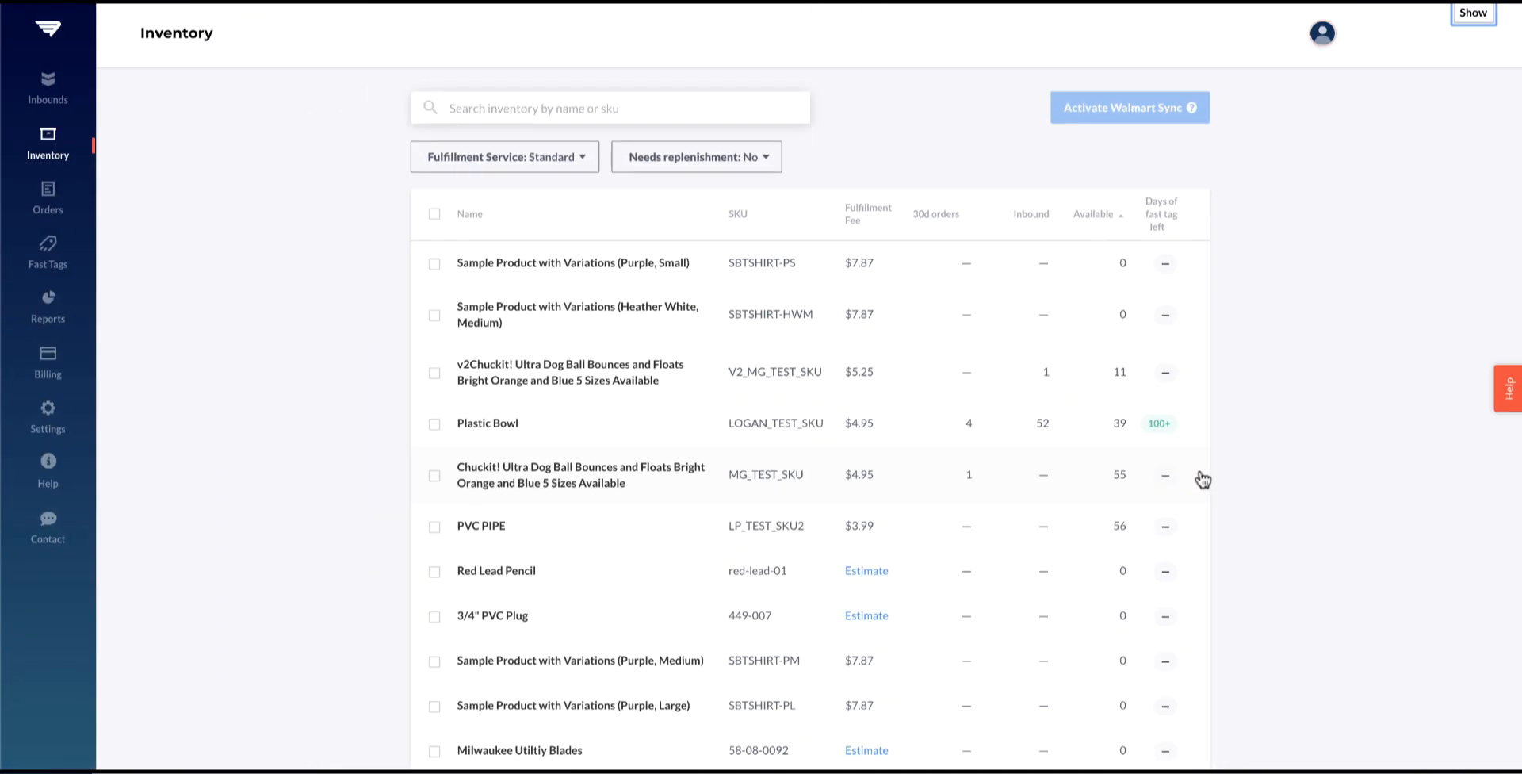
pyautogui.moveTo(628, 393)
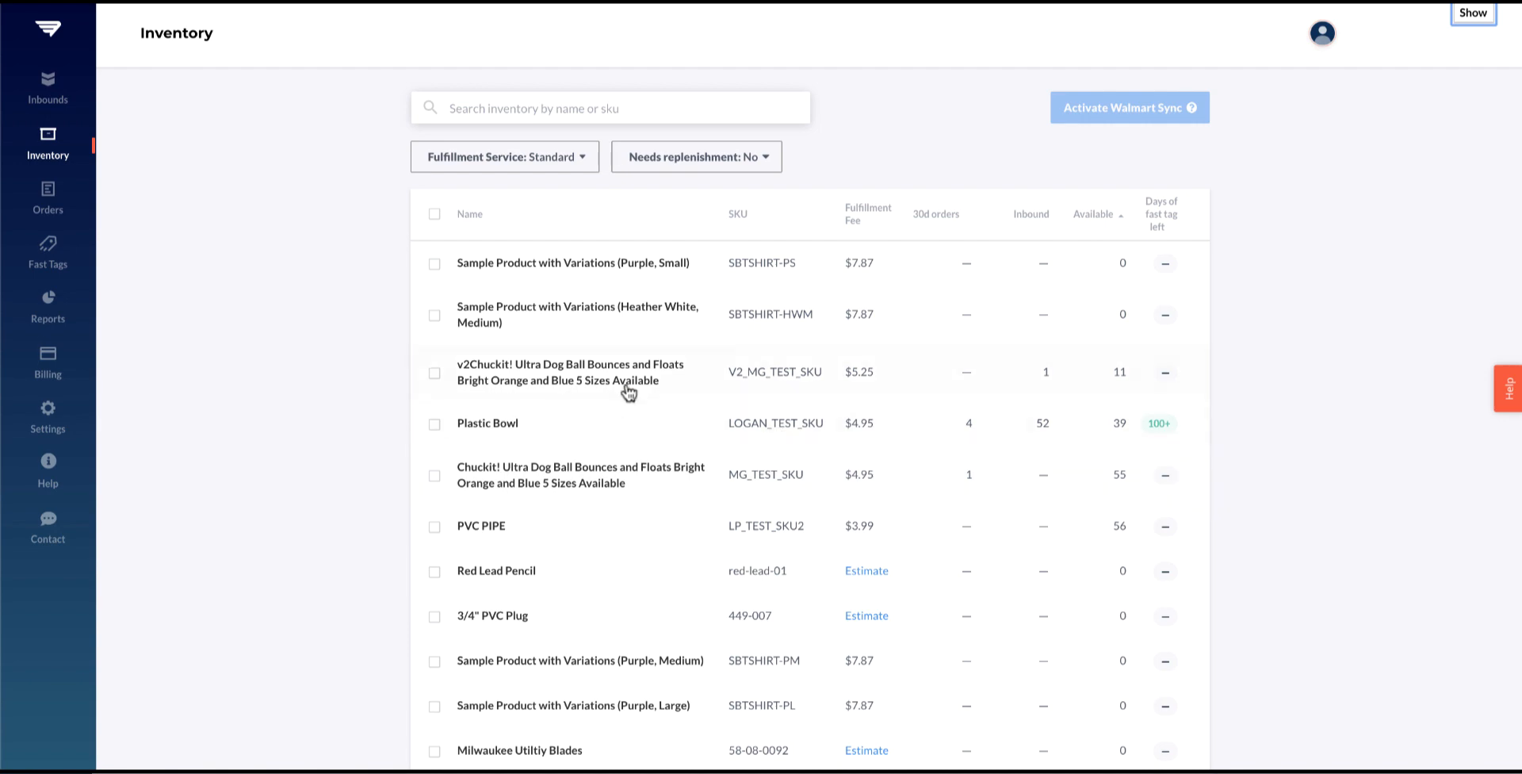
# Step: View the Chuckit! dog ball product's stock and coverage map, then go to Orders
pyautogui.click(580, 475)
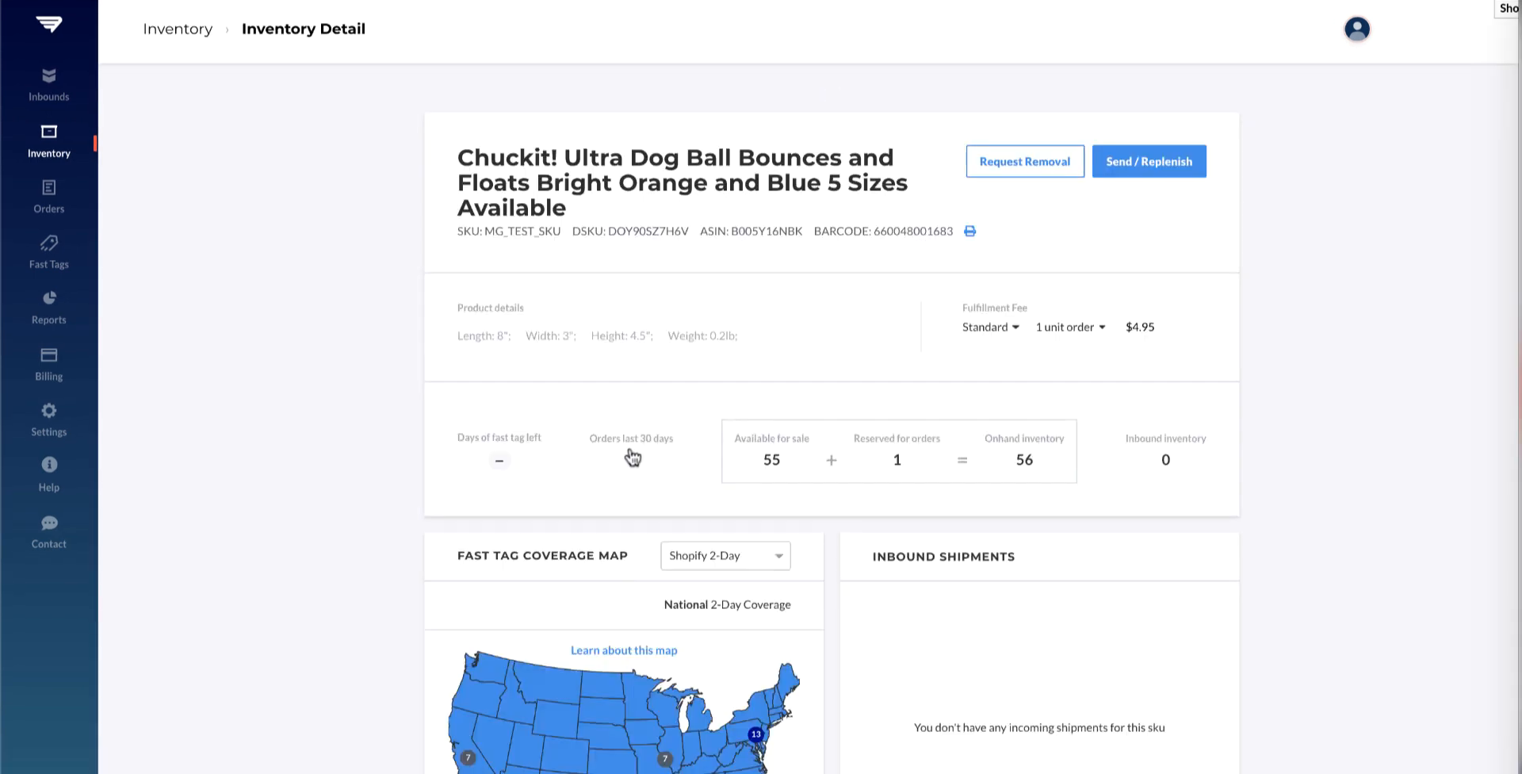
pyautogui.scroll(-3)
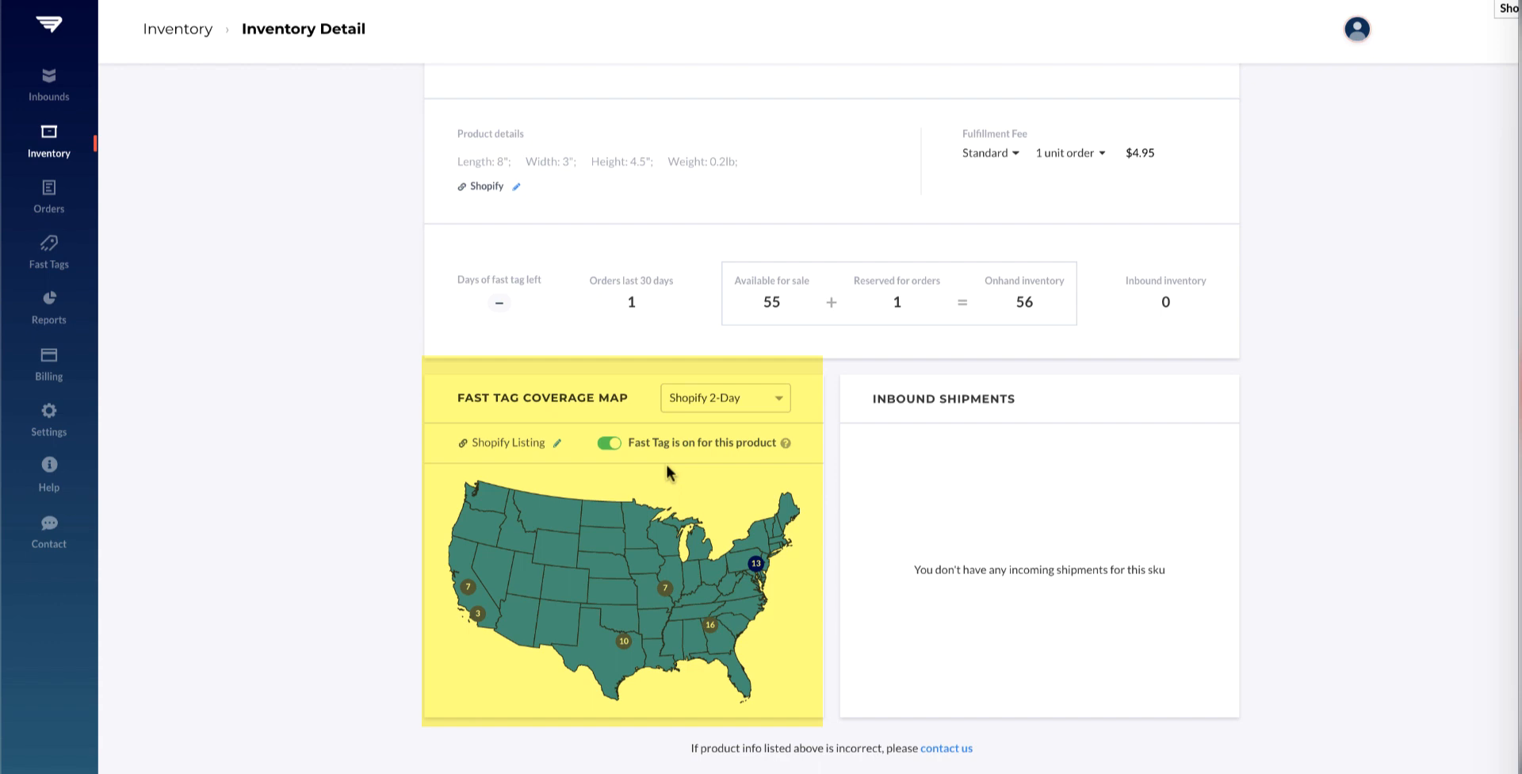
pyautogui.moveTo(701, 430)
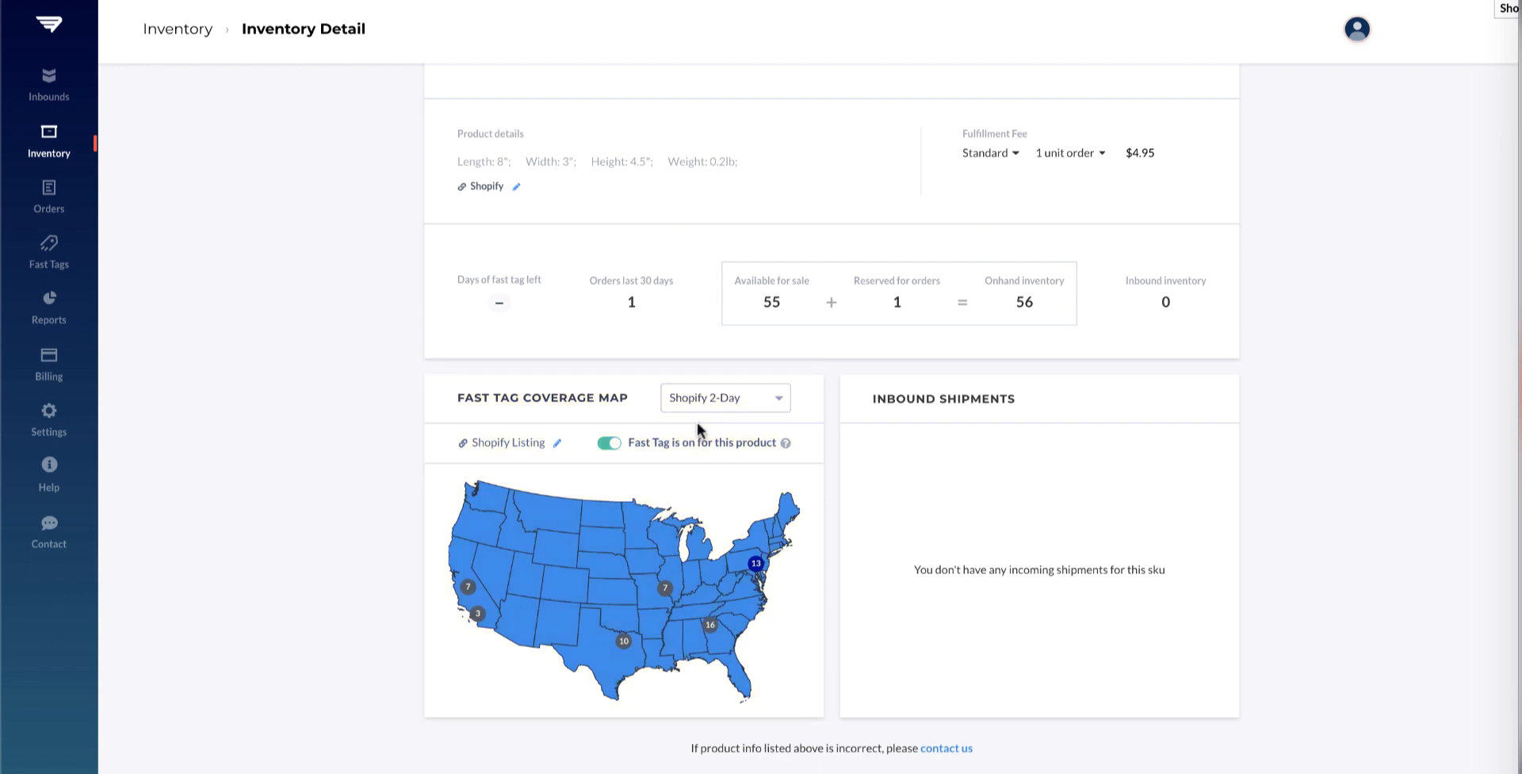
pyautogui.click(48, 199)
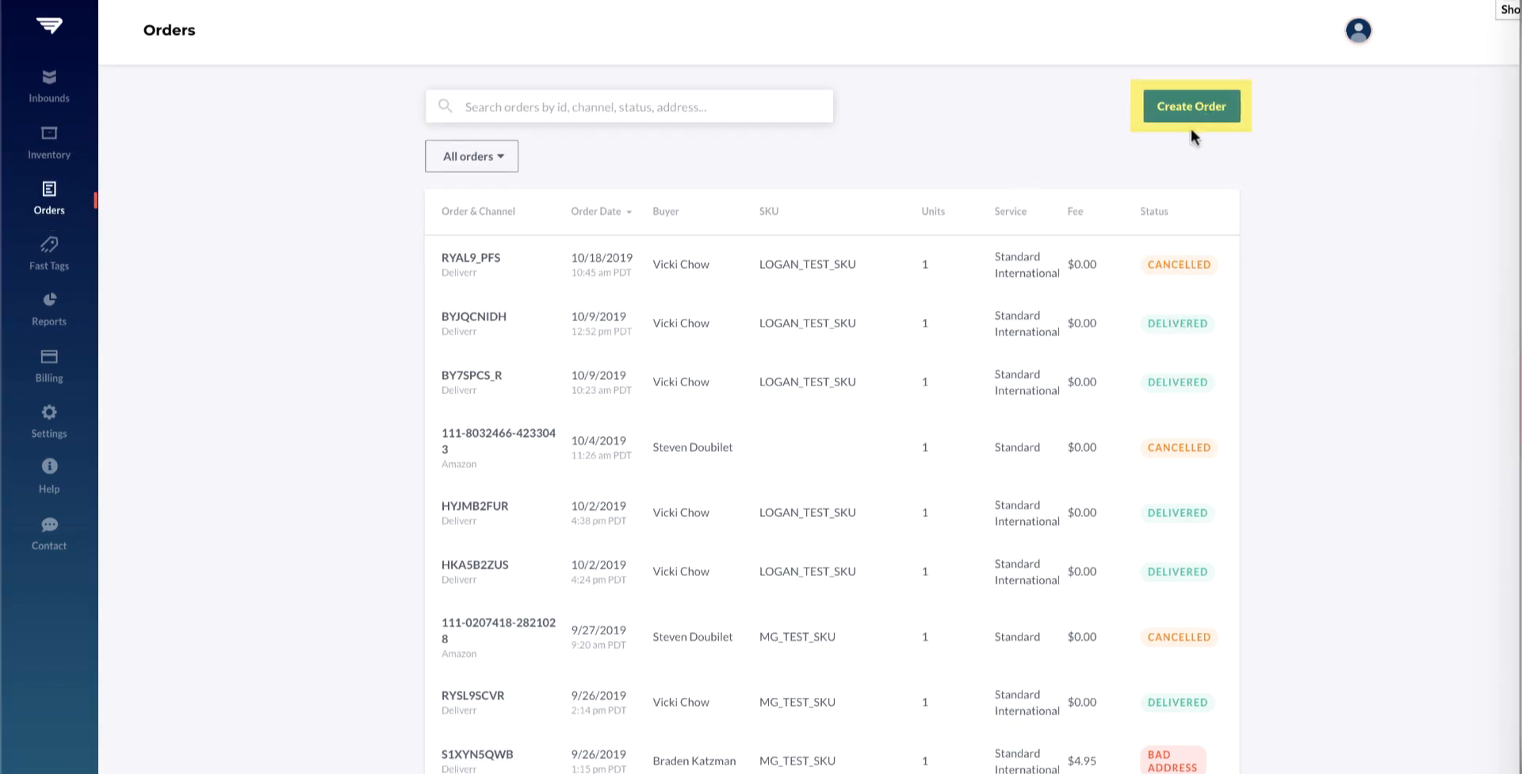
pyautogui.moveTo(1194, 136)
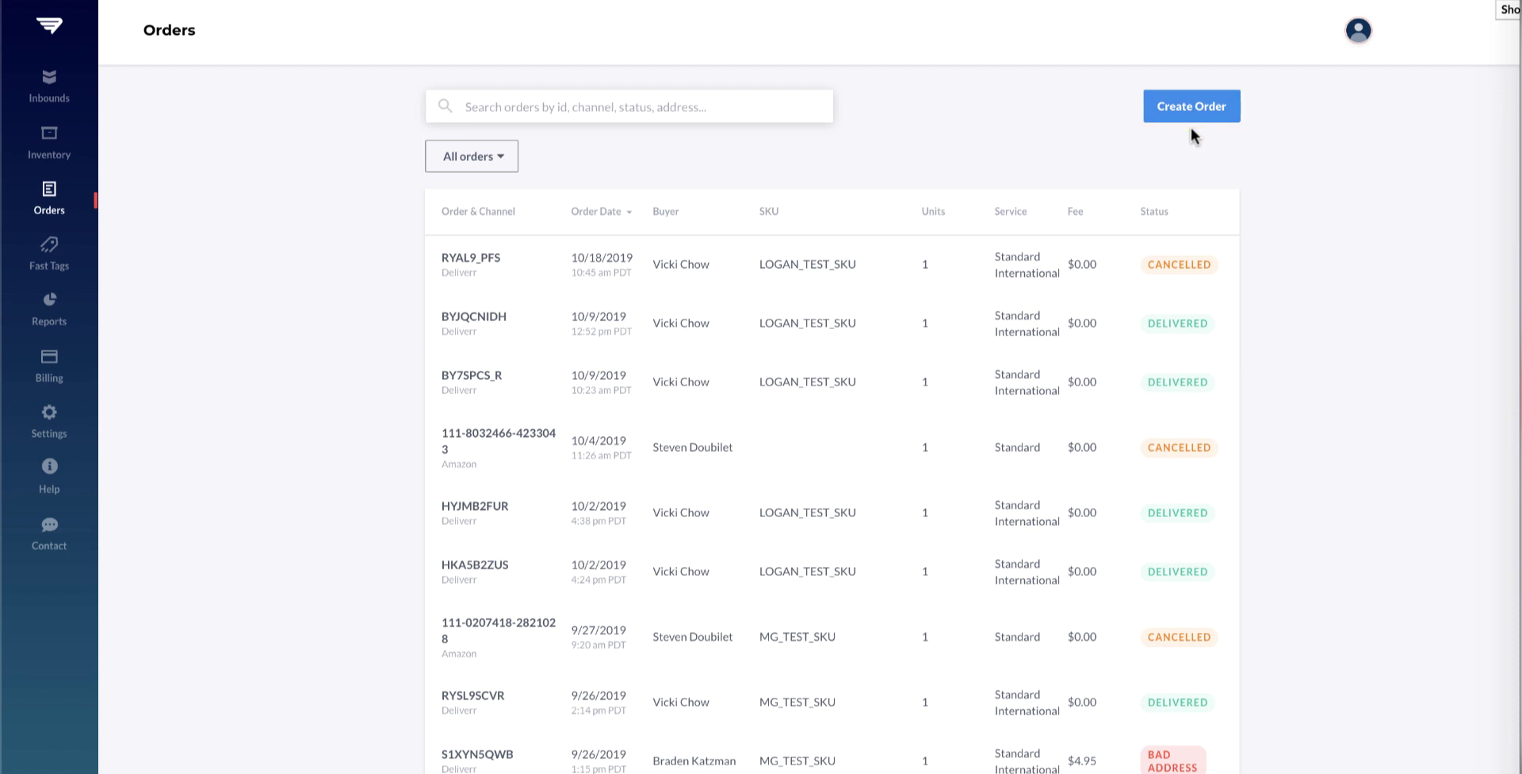
pyautogui.moveTo(62, 260)
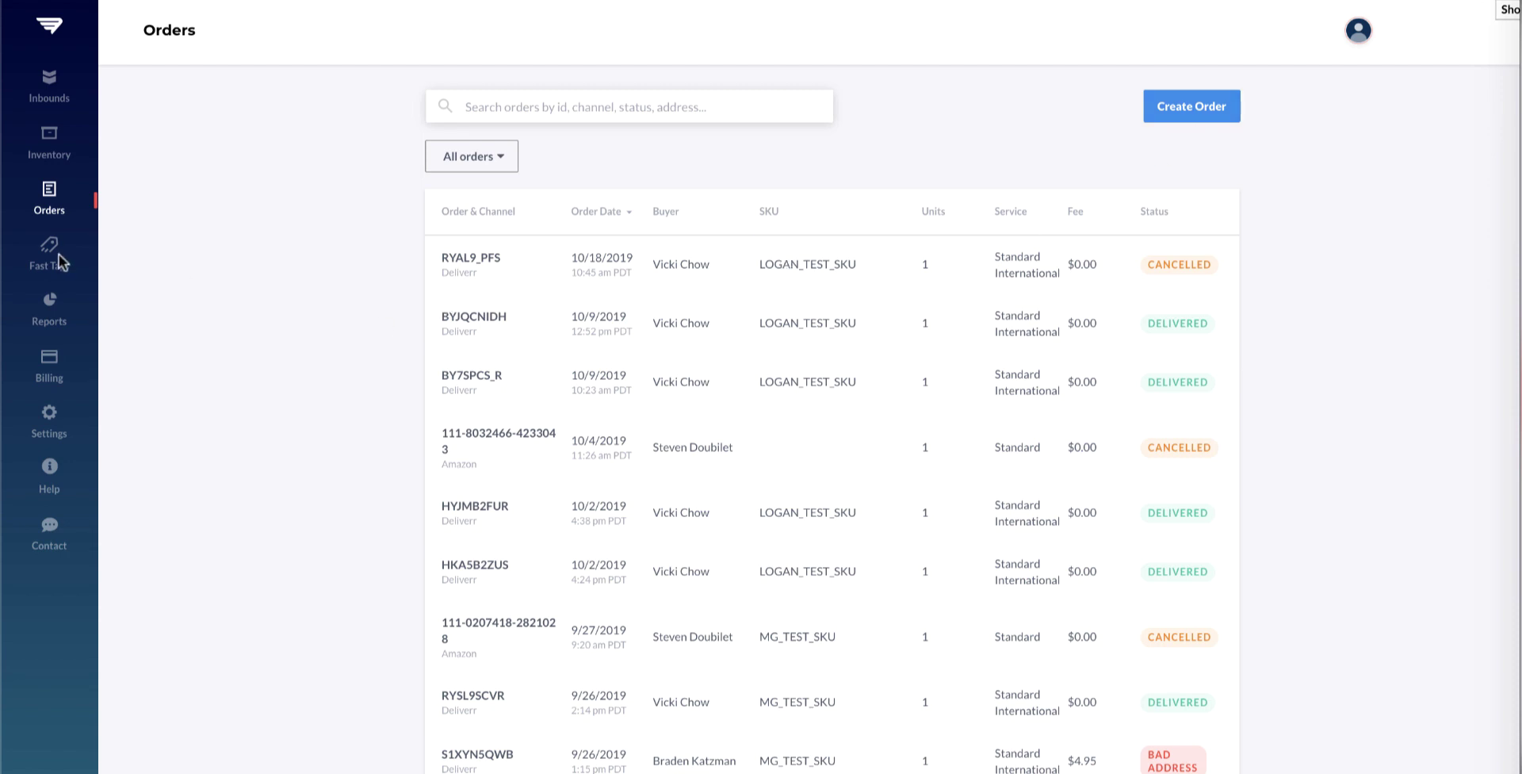
# Step: Switch from the Orders list to the Fast Tags programs overview
pyautogui.click(48, 255)
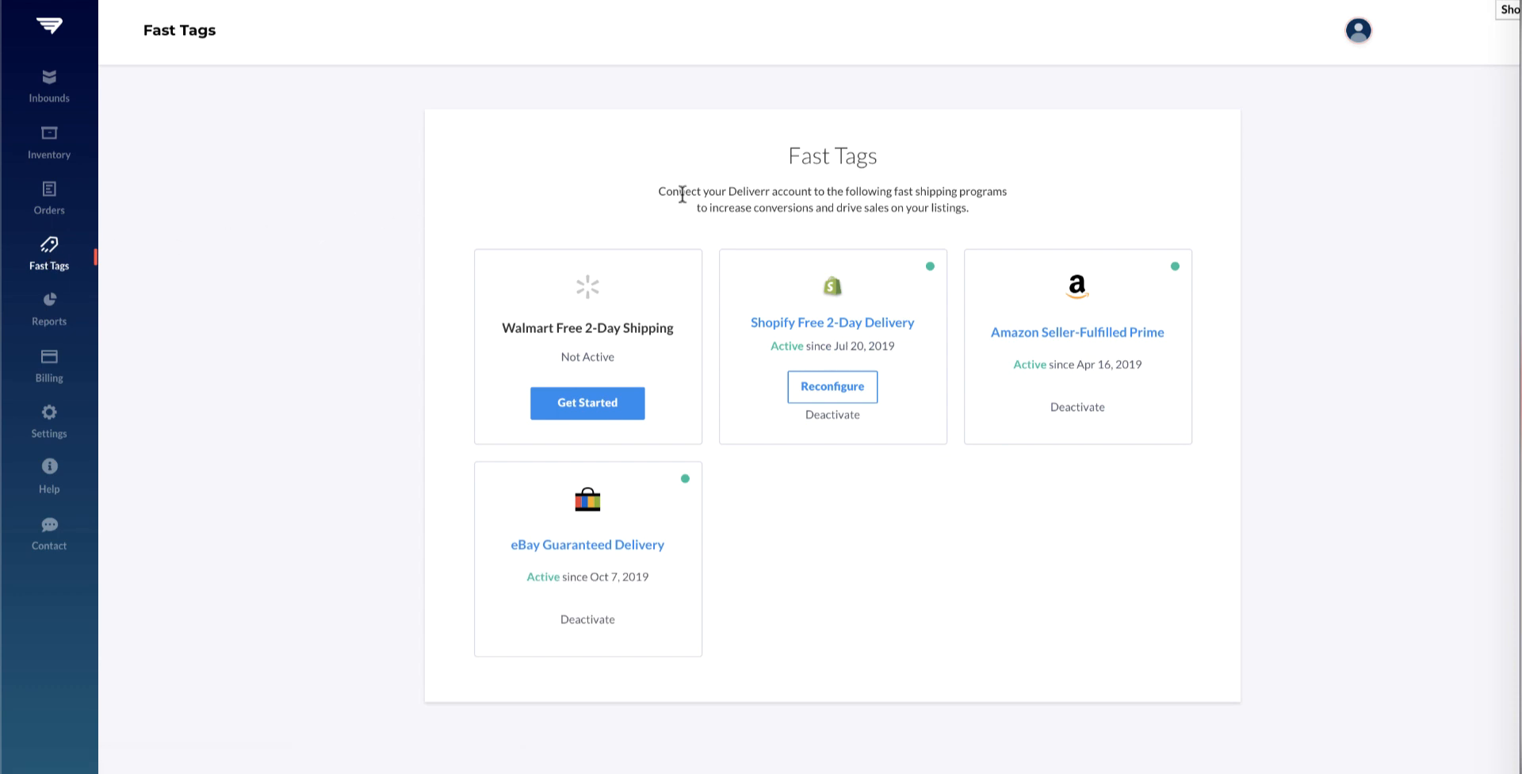
pyautogui.moveTo(733, 183)
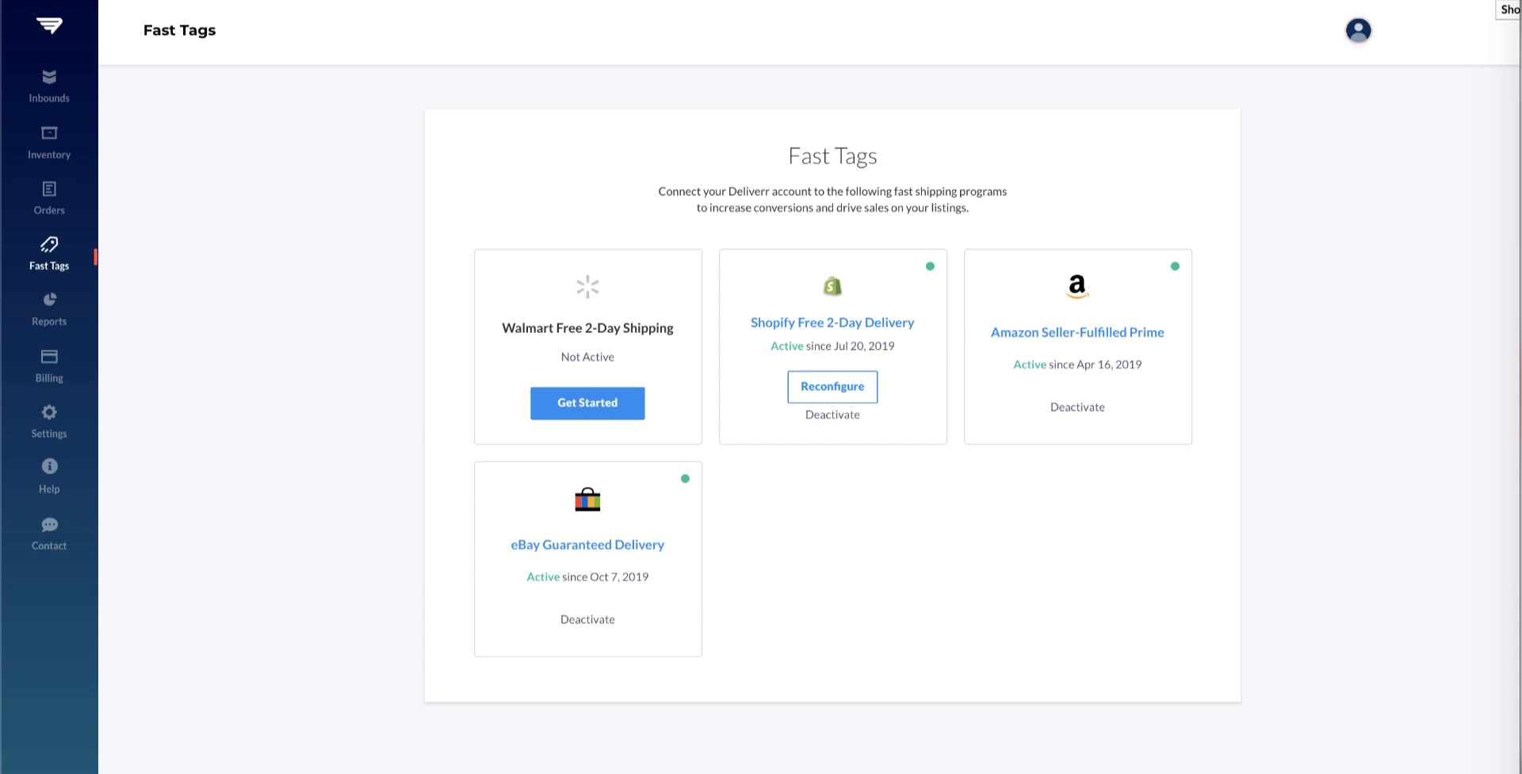
pyautogui.moveTo(49, 312)
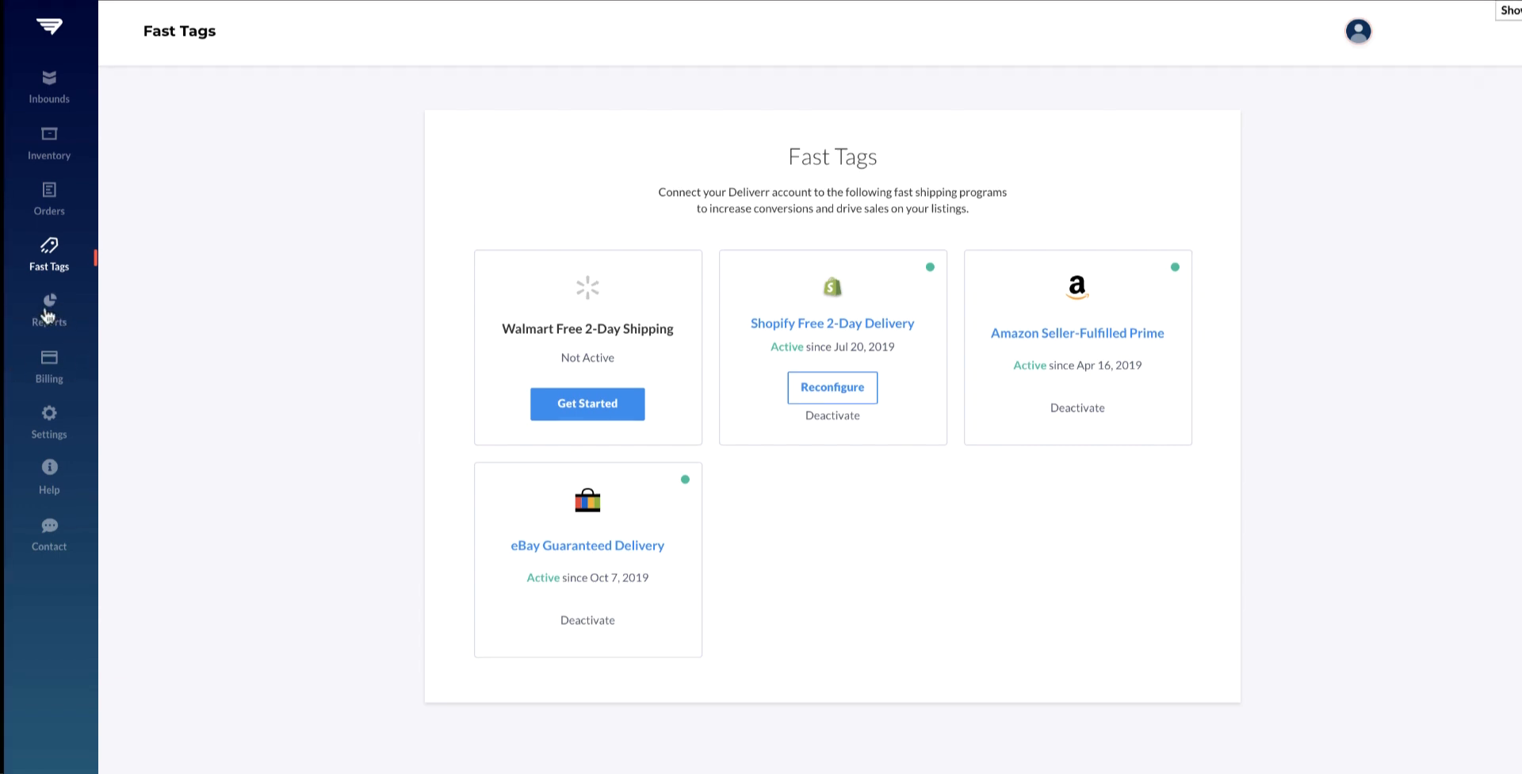
# Step: Move from the Fast Tags cards to the Reports page
pyautogui.click(49, 308)
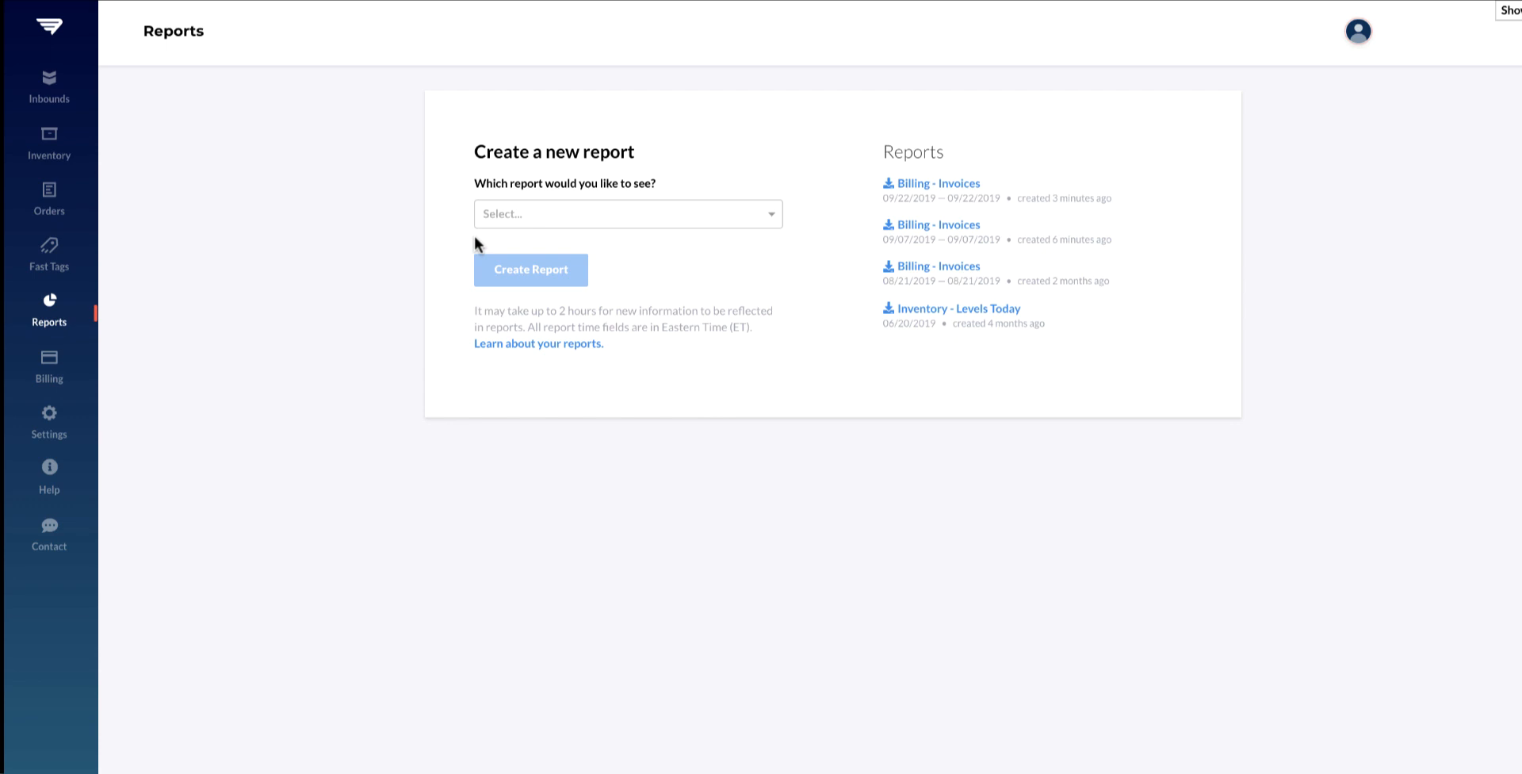
# Step: Create an Orders - All Orders report for 9/11/2019–10/10/2019, then go to Billing
pyautogui.click(627, 213)
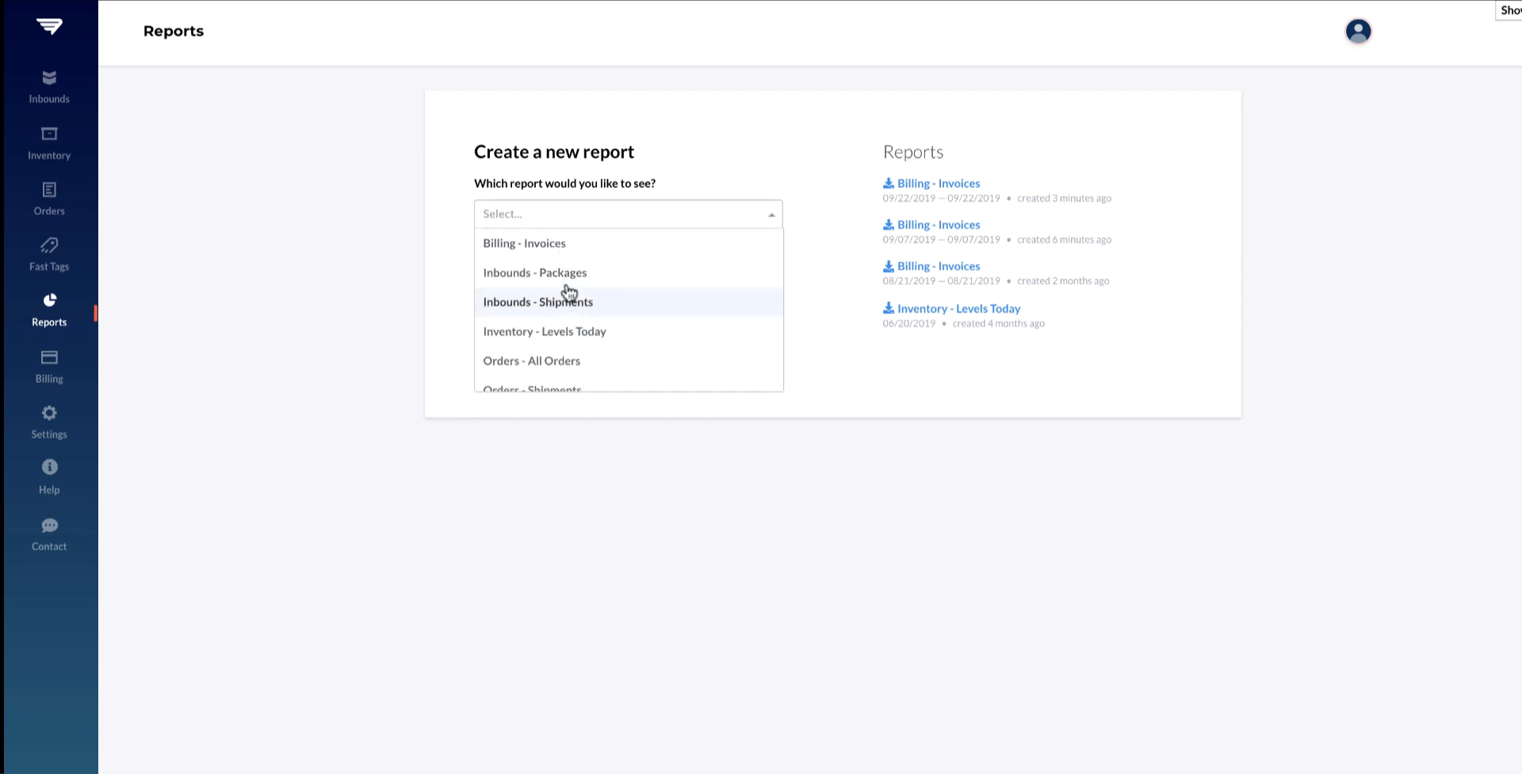
pyautogui.click(532, 360)
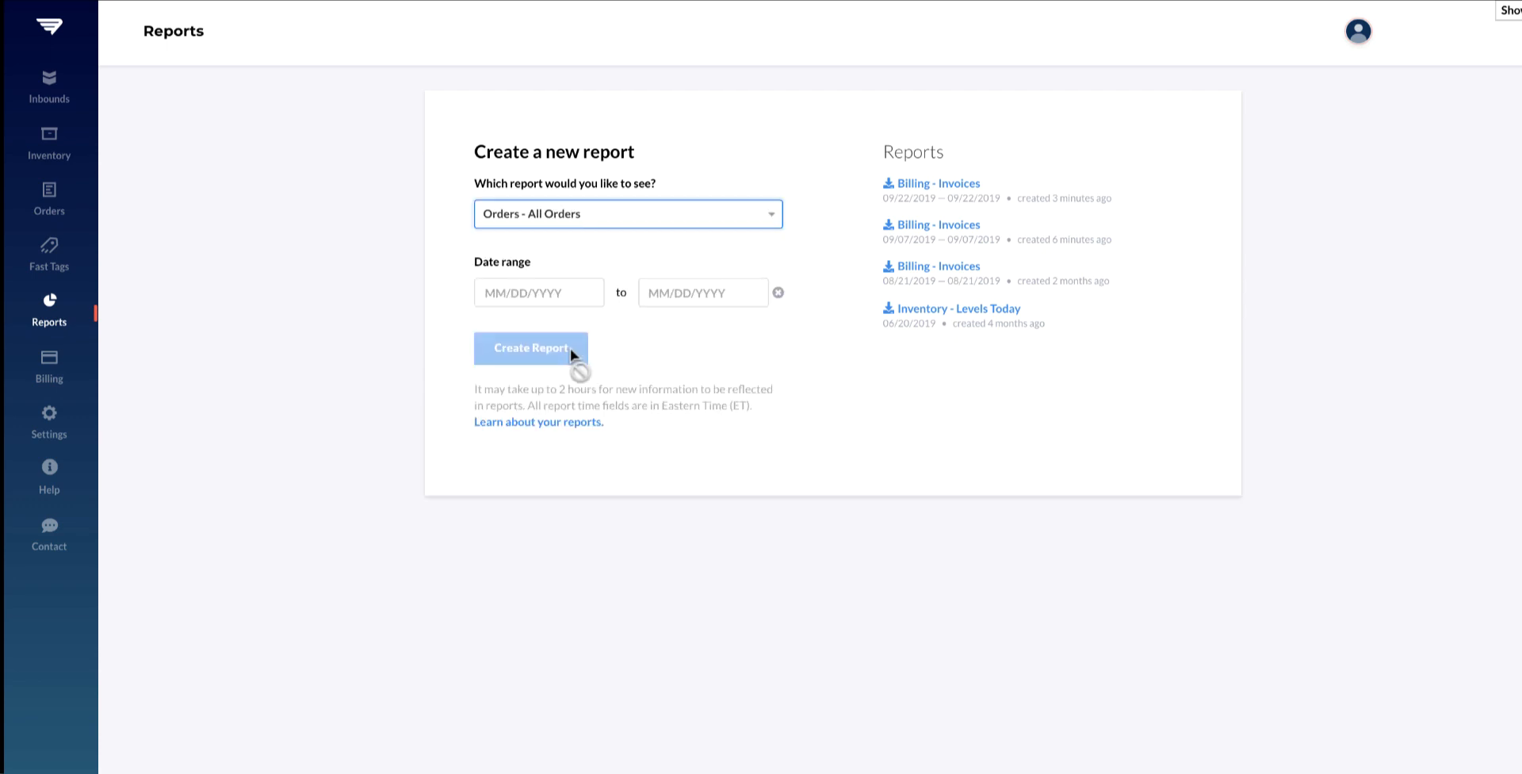
pyautogui.click(540, 293)
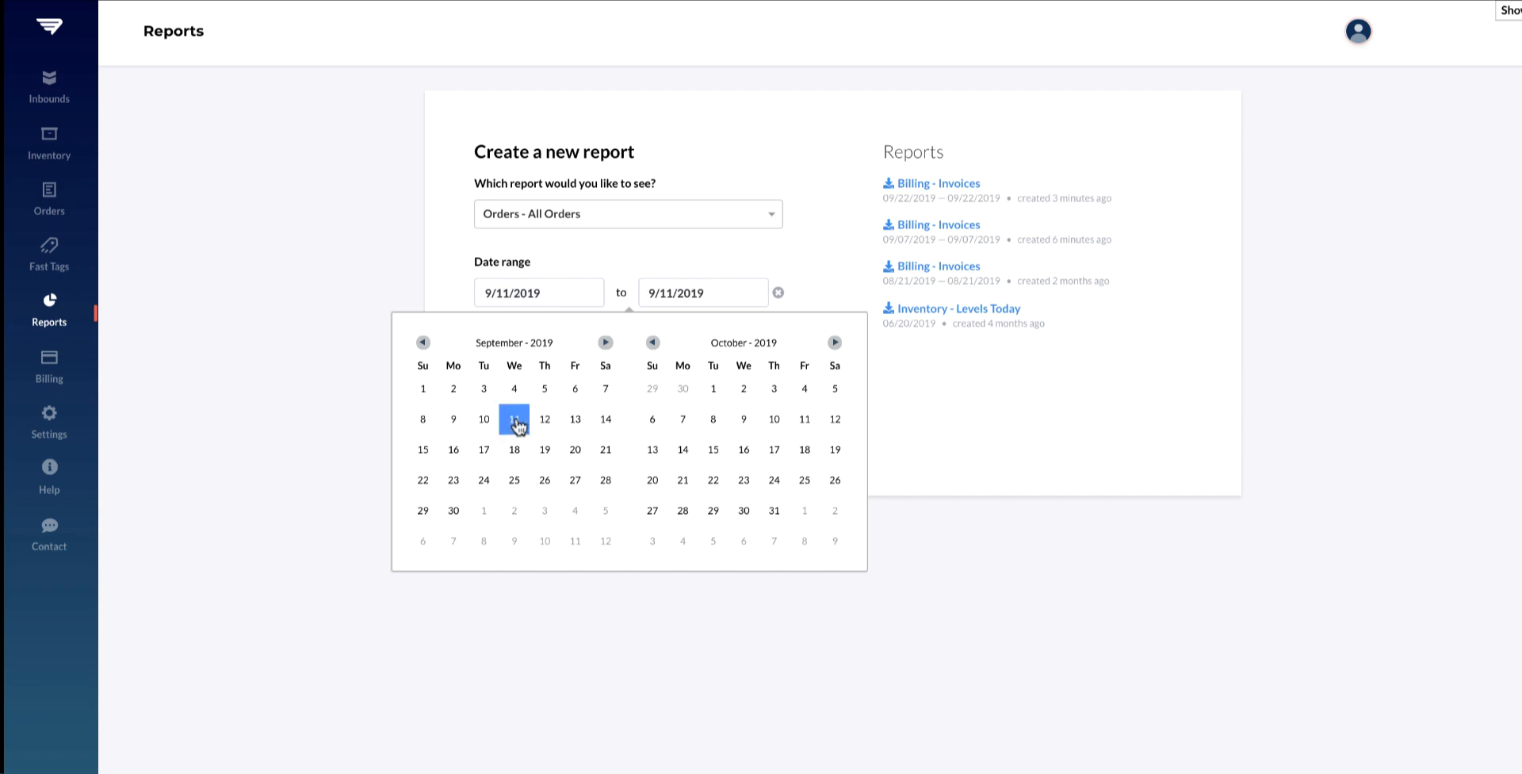
pyautogui.click(774, 419)
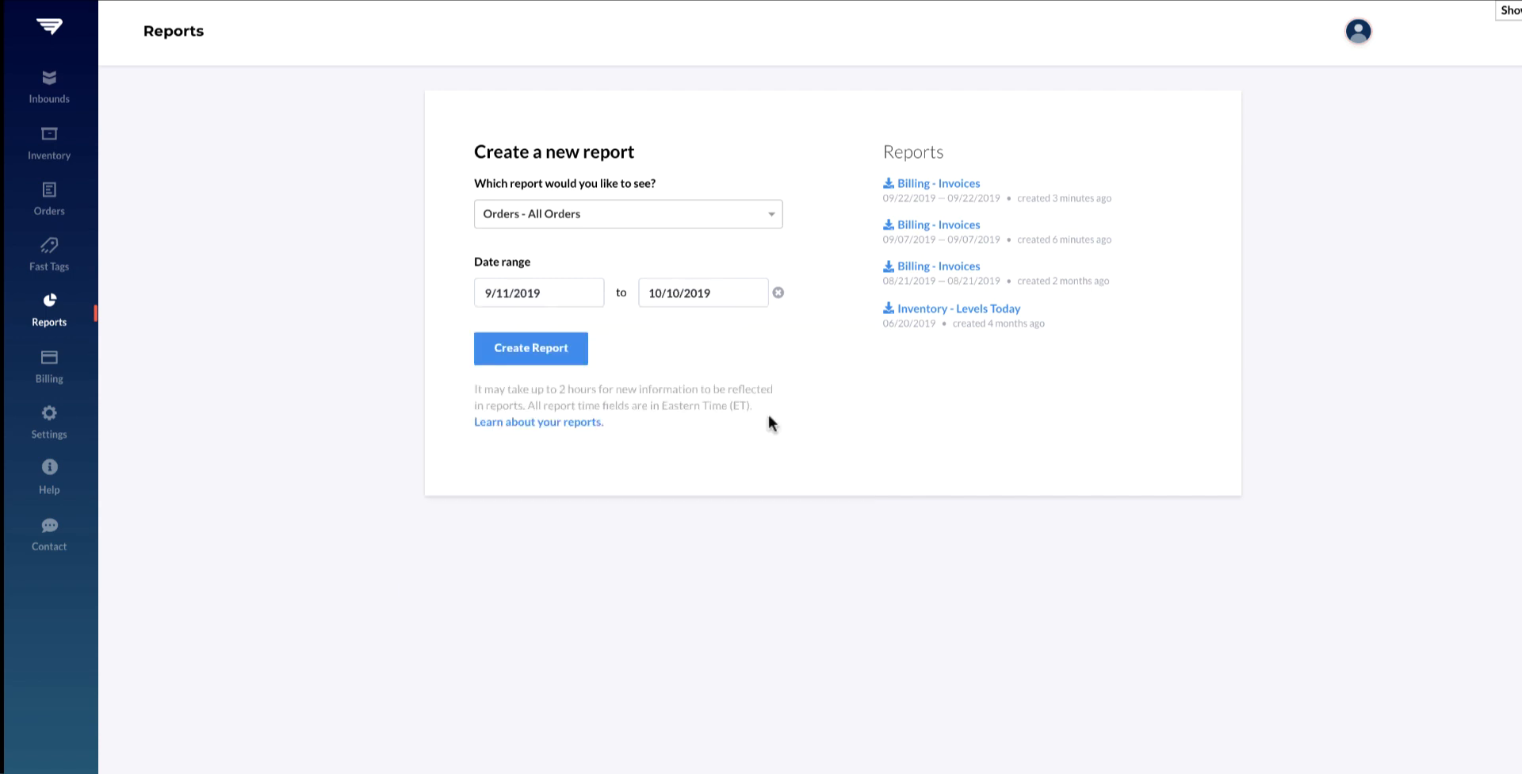
pyautogui.click(531, 347)
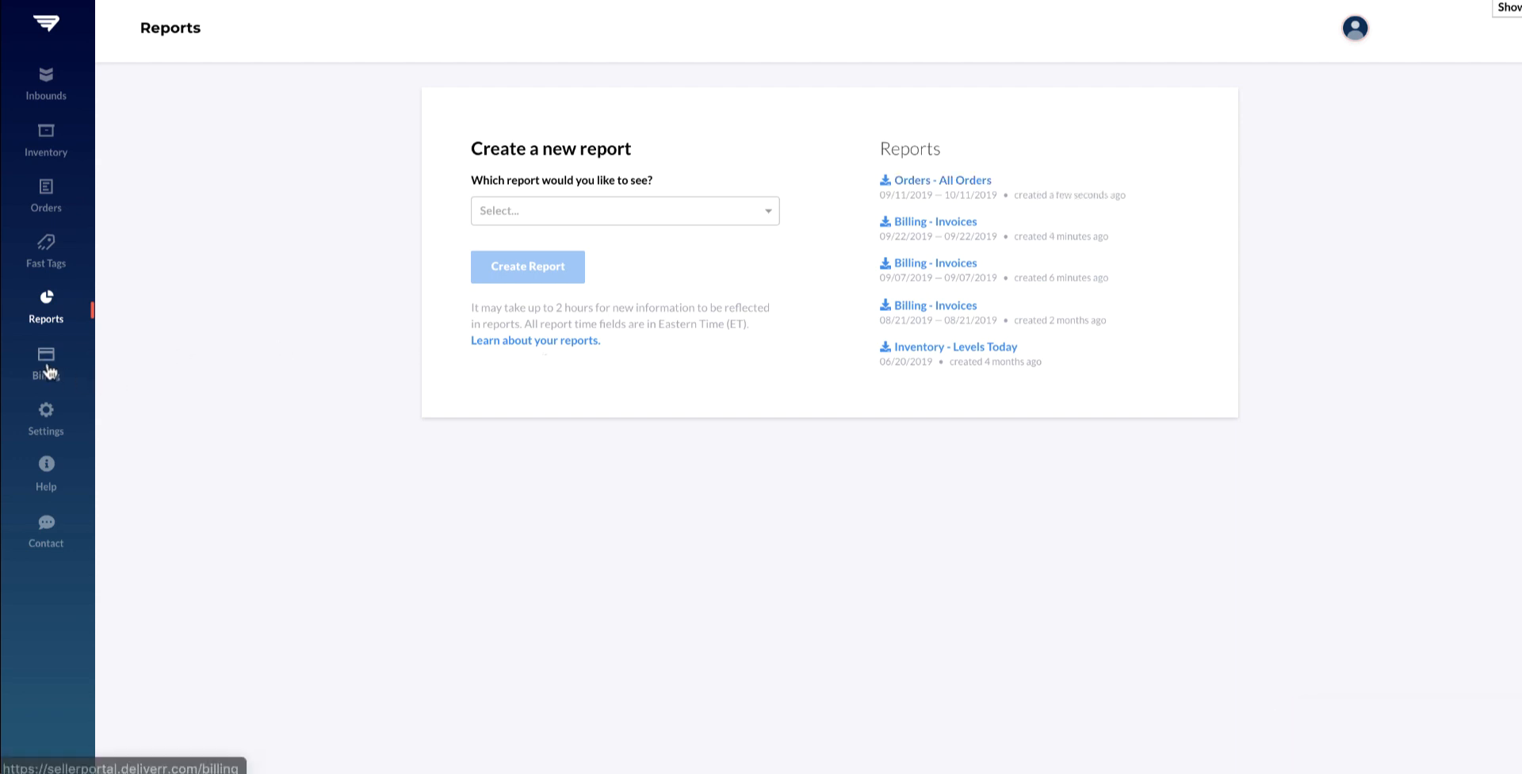
pyautogui.click(46, 364)
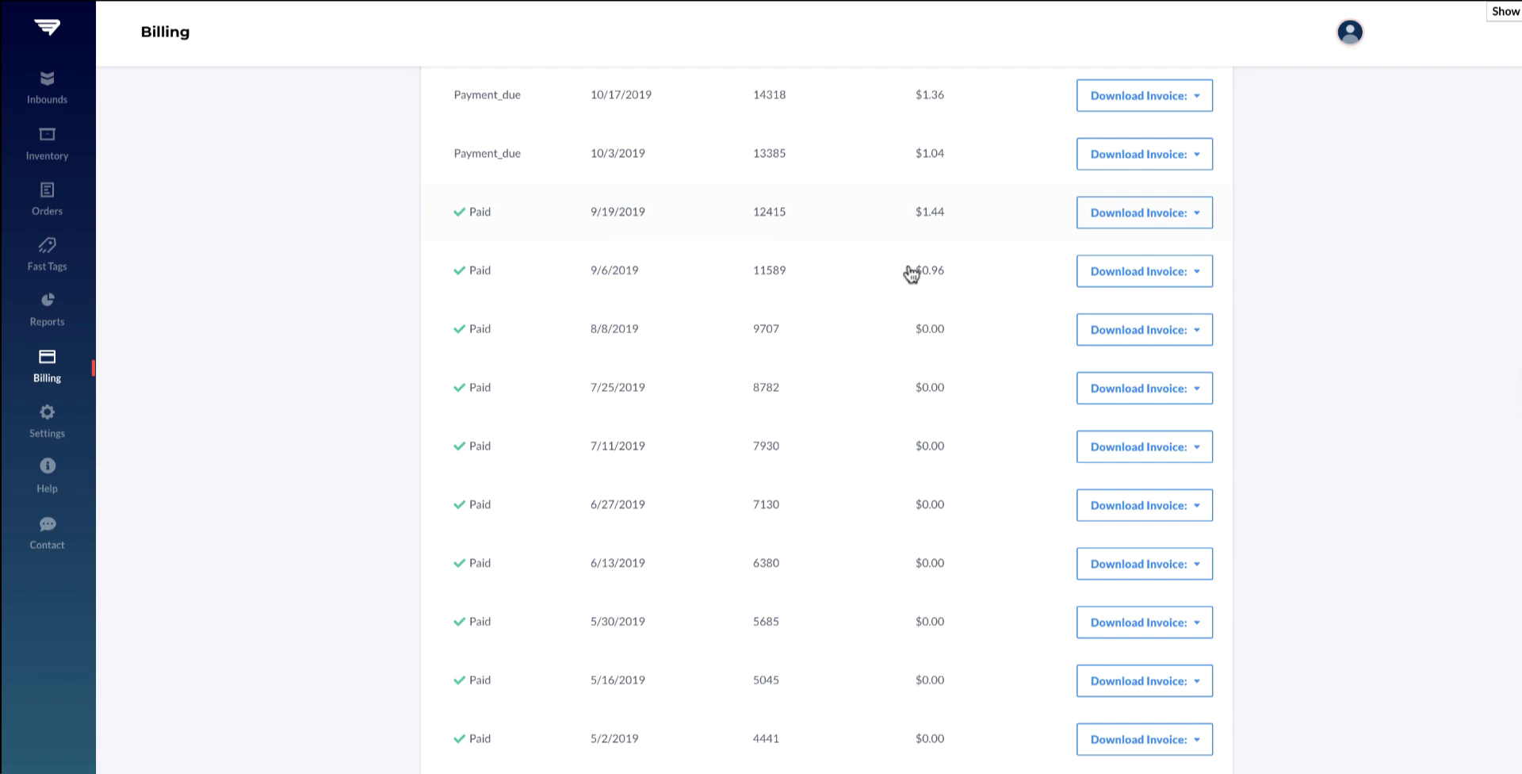
# Step: Scroll the Billing invoices table and open the Download Invoice dropdown
pyautogui.scroll(3)
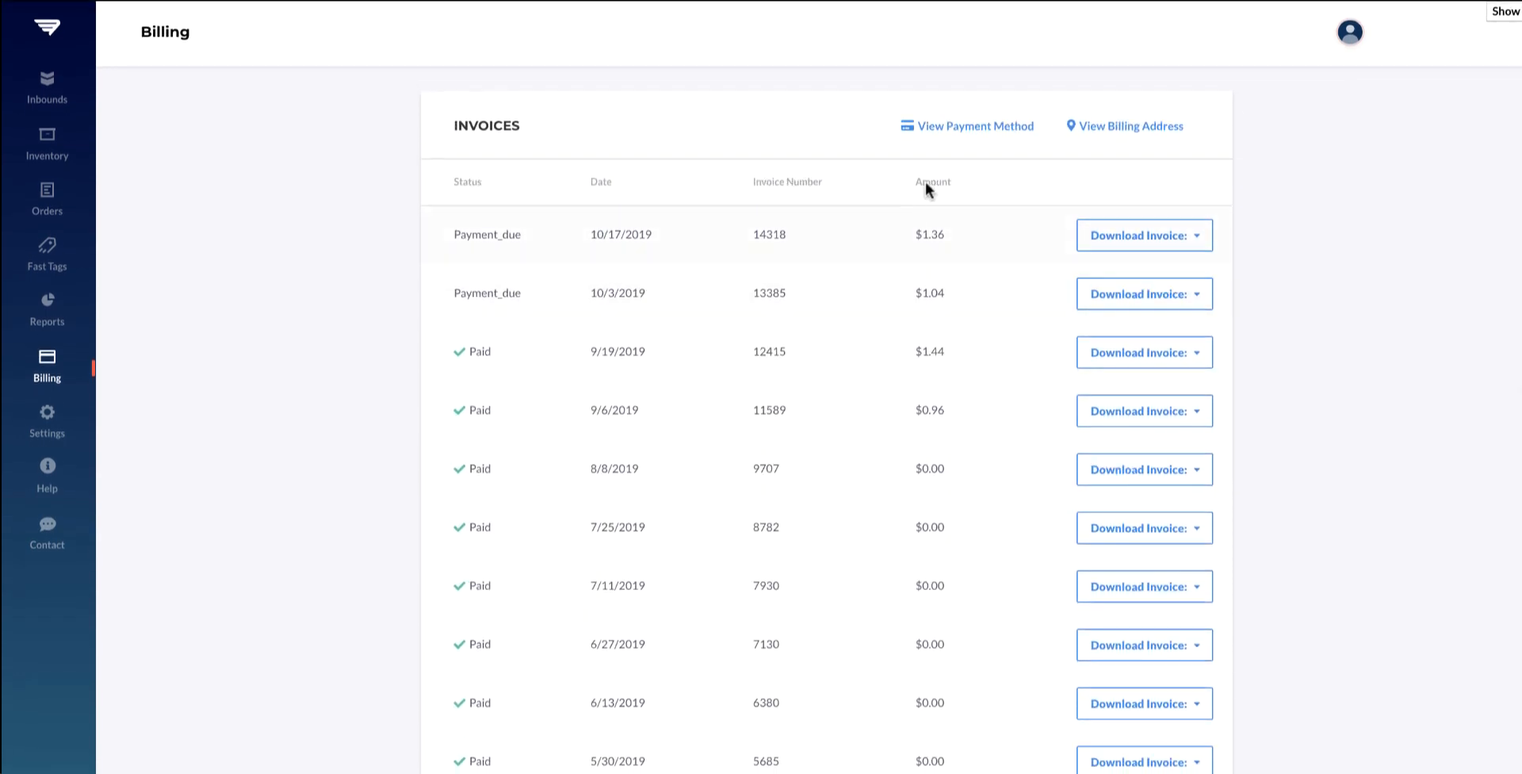
pyautogui.moveTo(1202, 238)
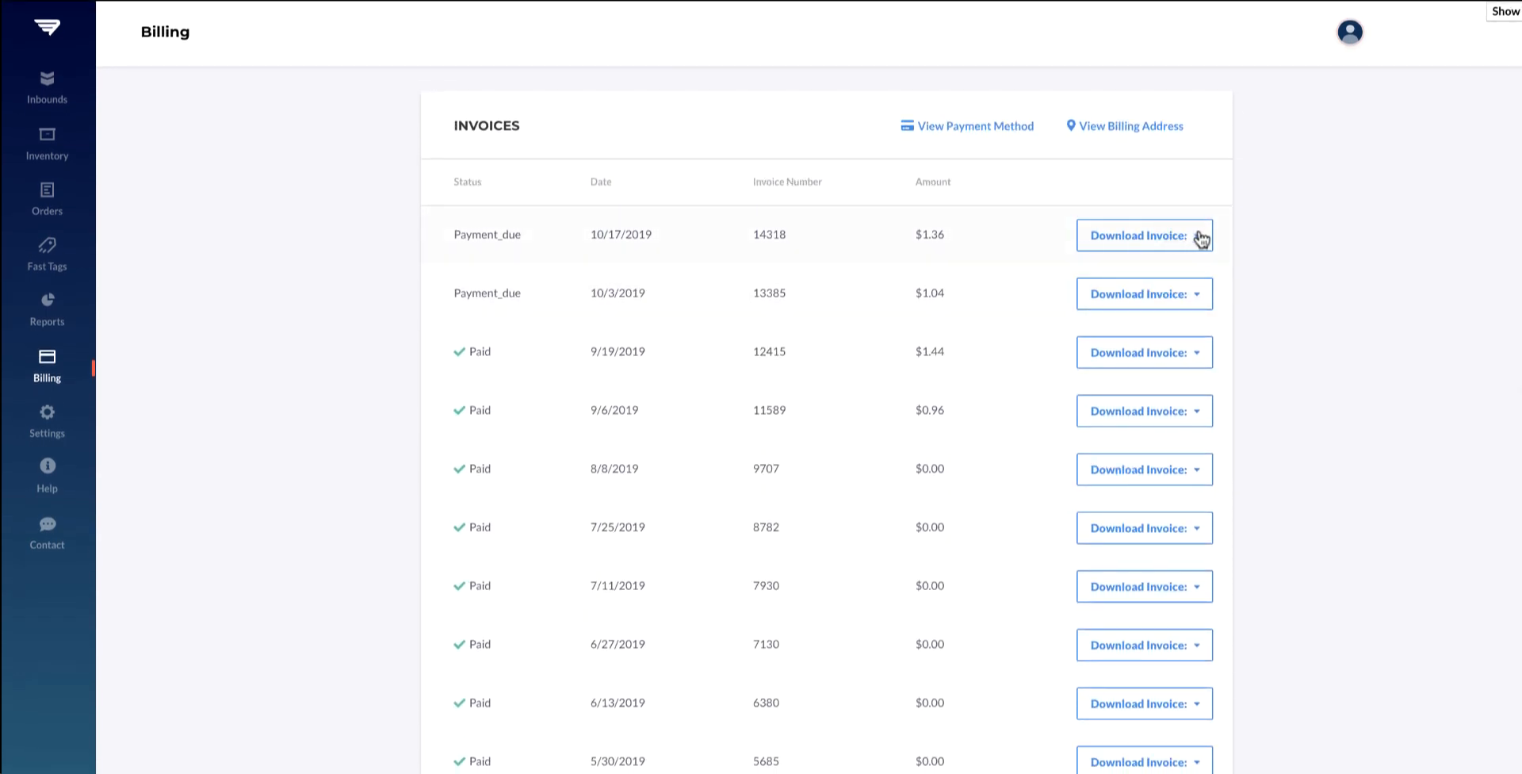
pyautogui.click(1195, 234)
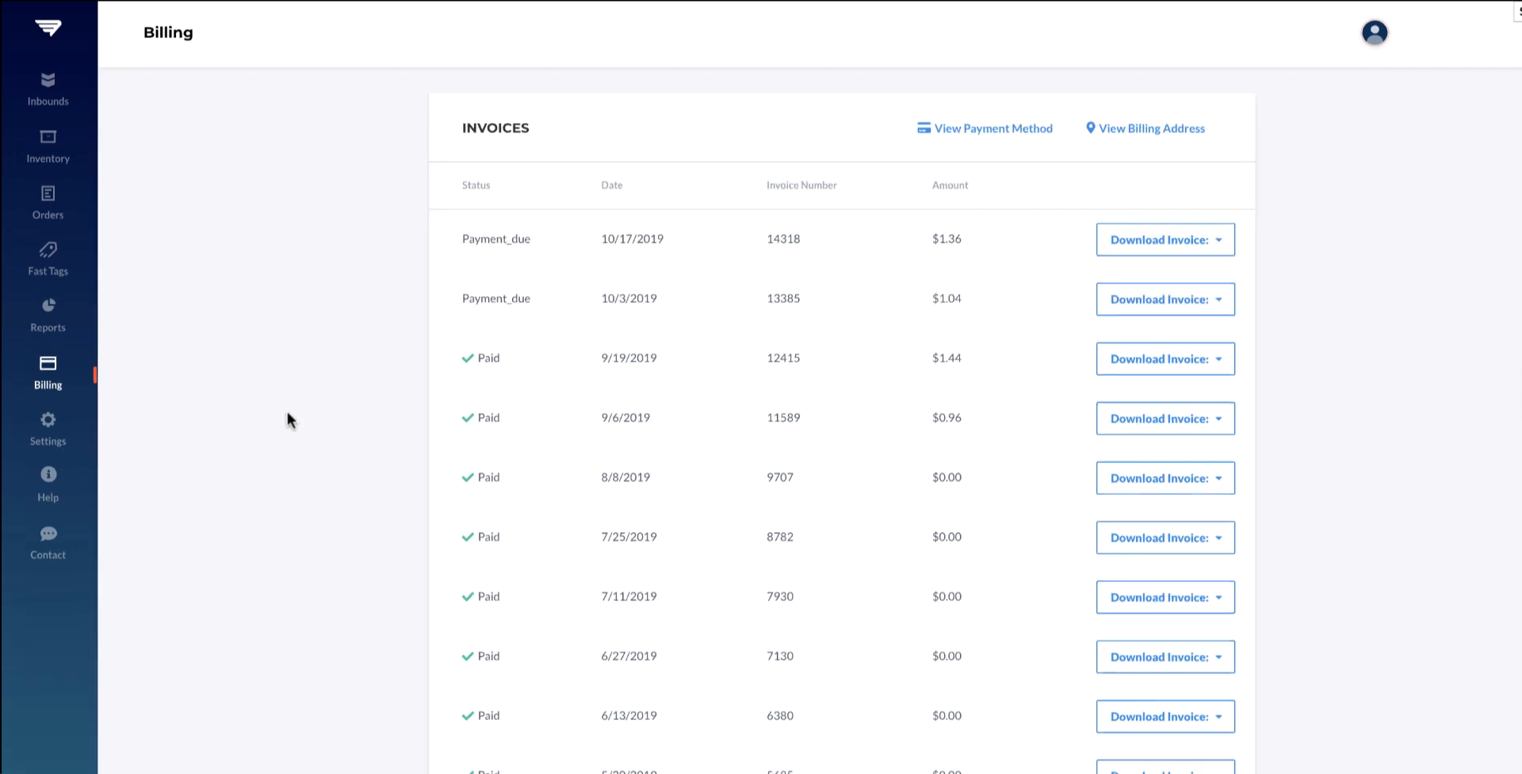
pyautogui.moveTo(65, 436)
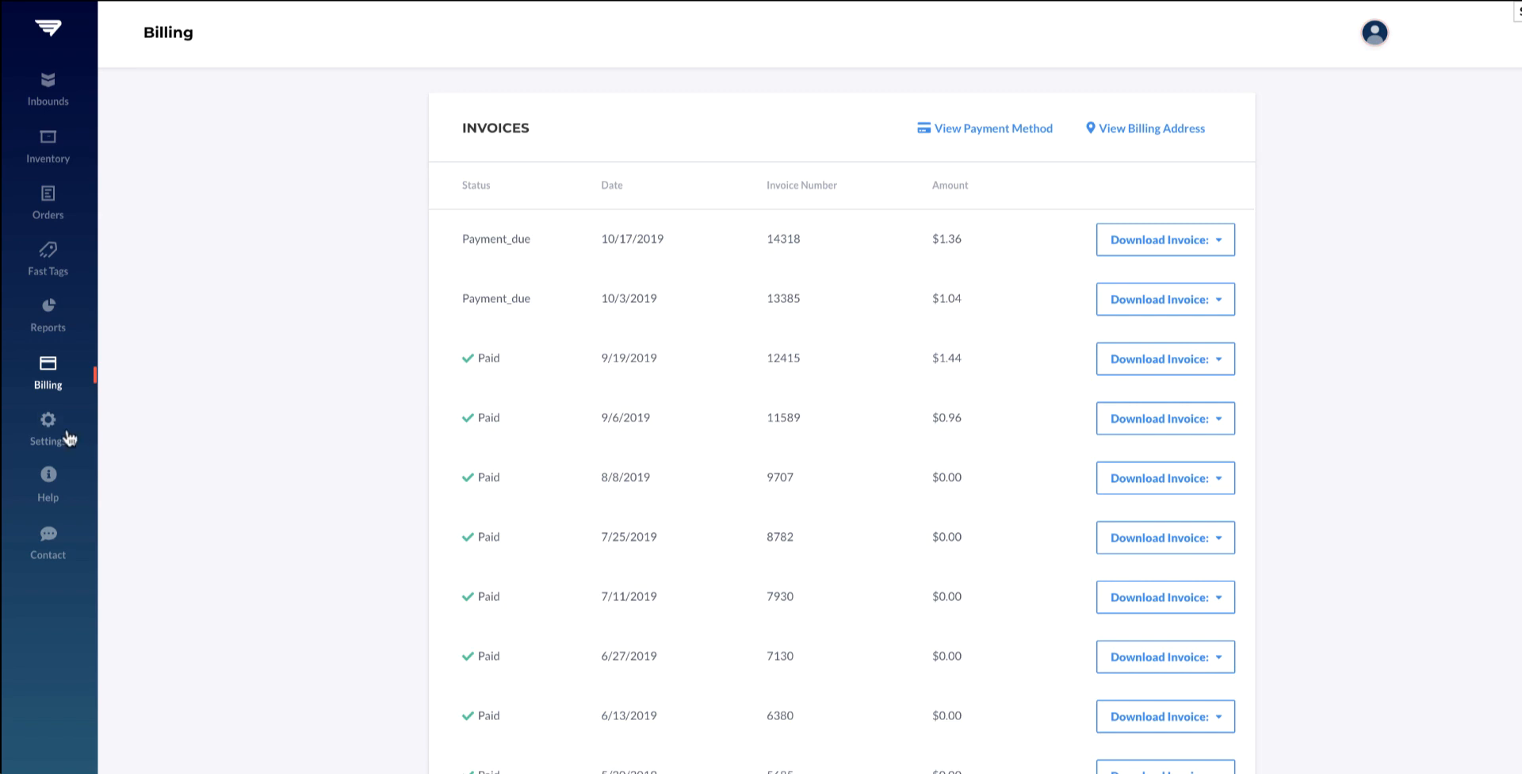
# Step: In Settings, open Shipping Option Mapping and add a new shipping option row
pyautogui.click(47, 427)
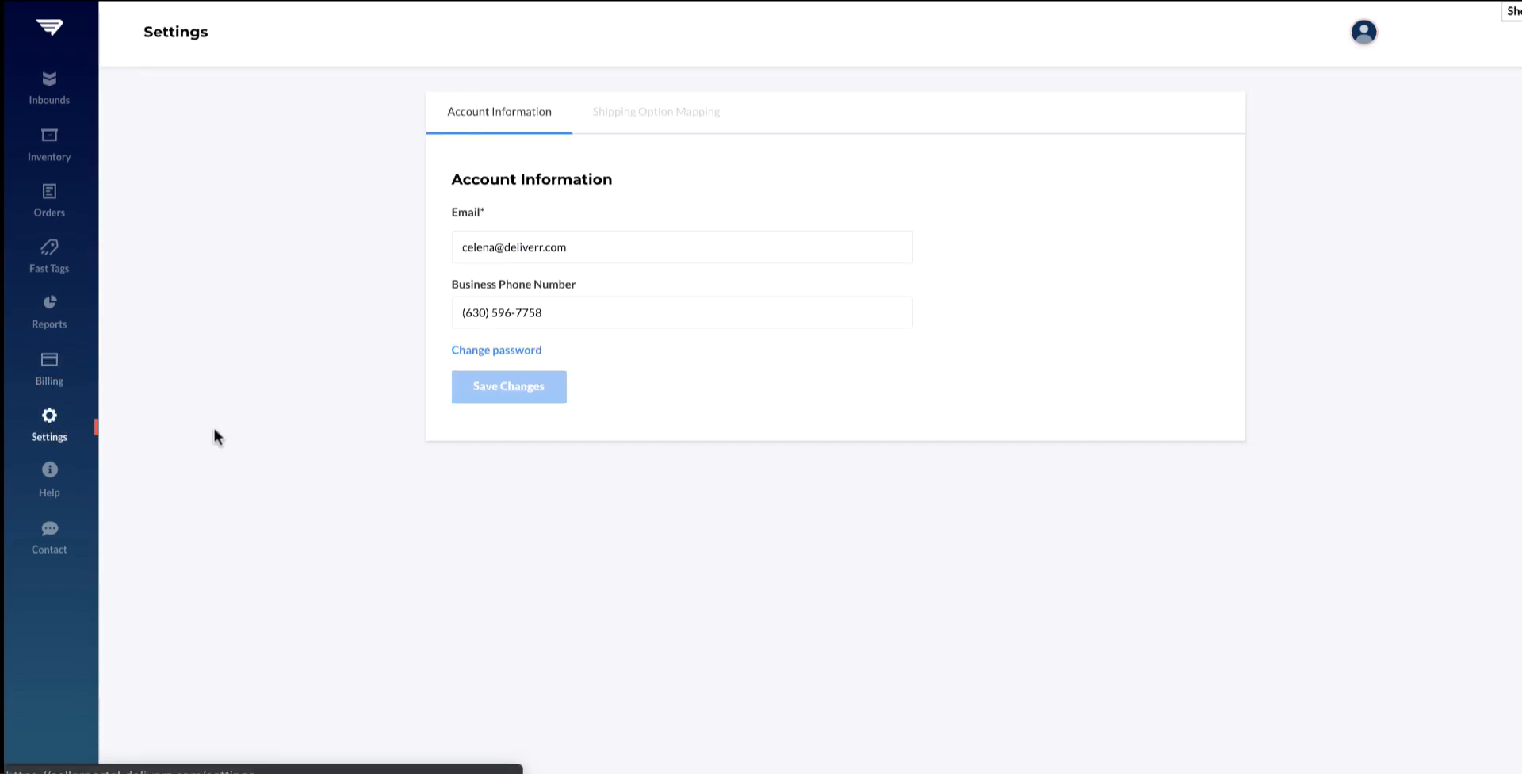
pyautogui.moveTo(357, 362)
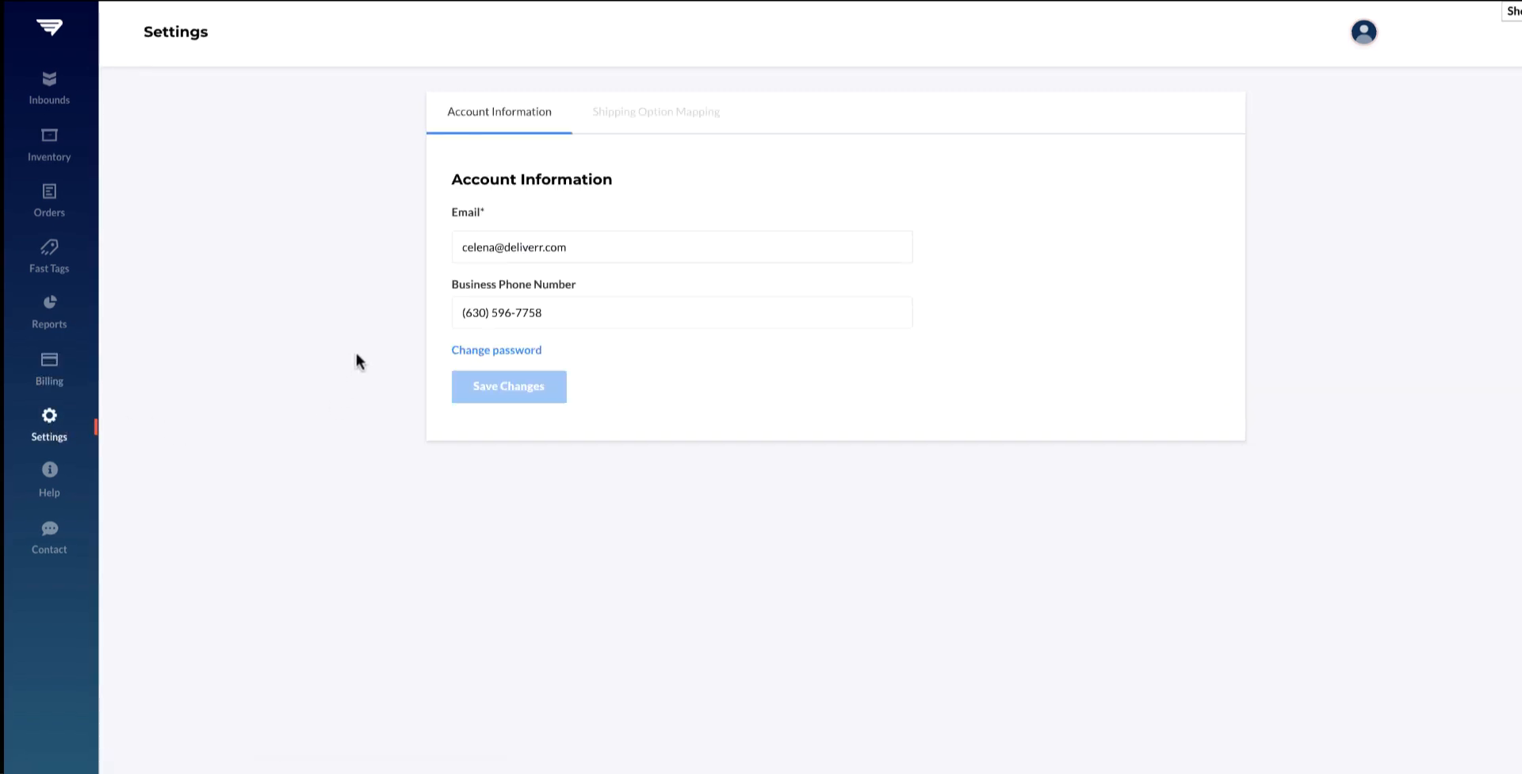
pyautogui.moveTo(624, 289)
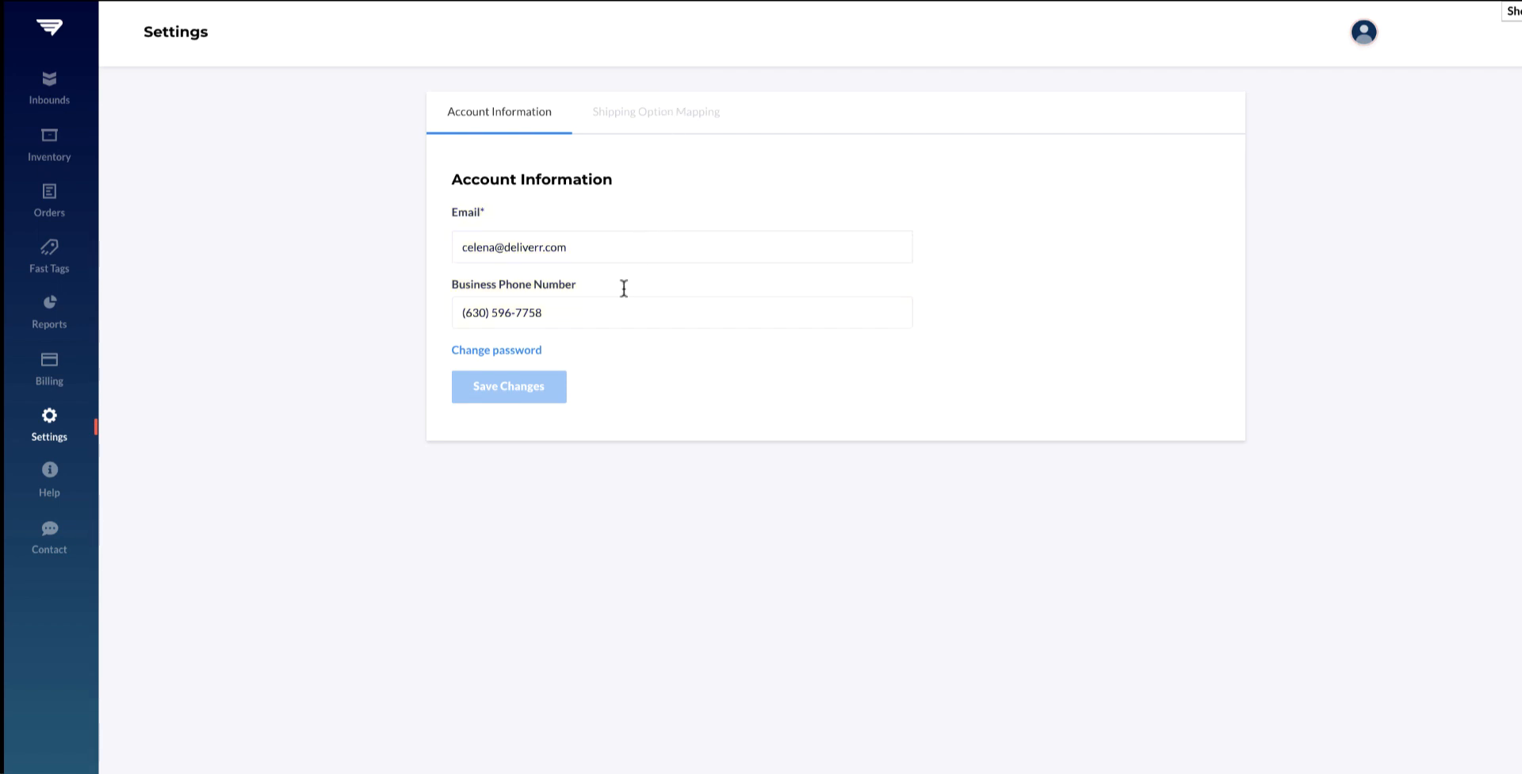
pyautogui.moveTo(662, 129)
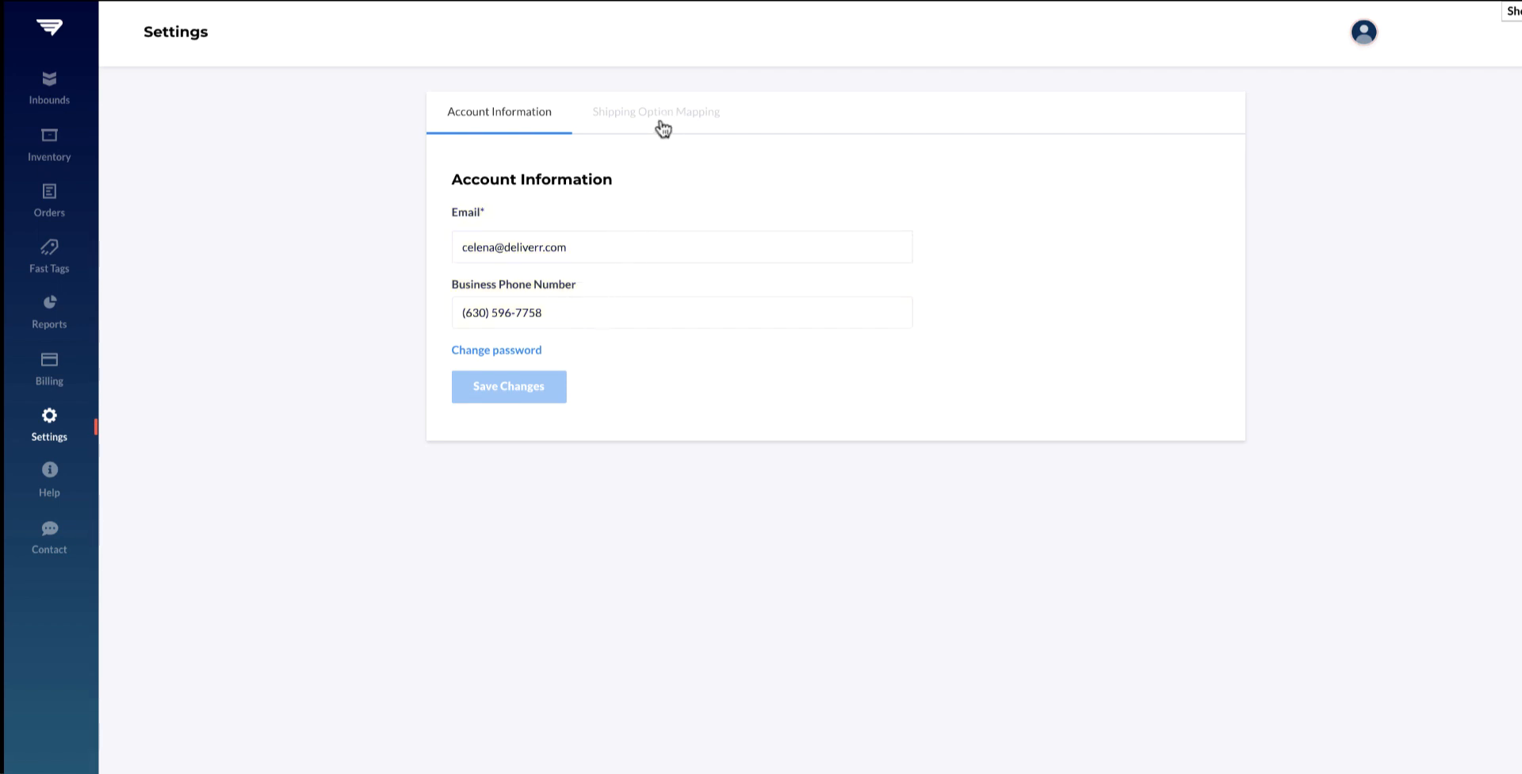
pyautogui.click(656, 111)
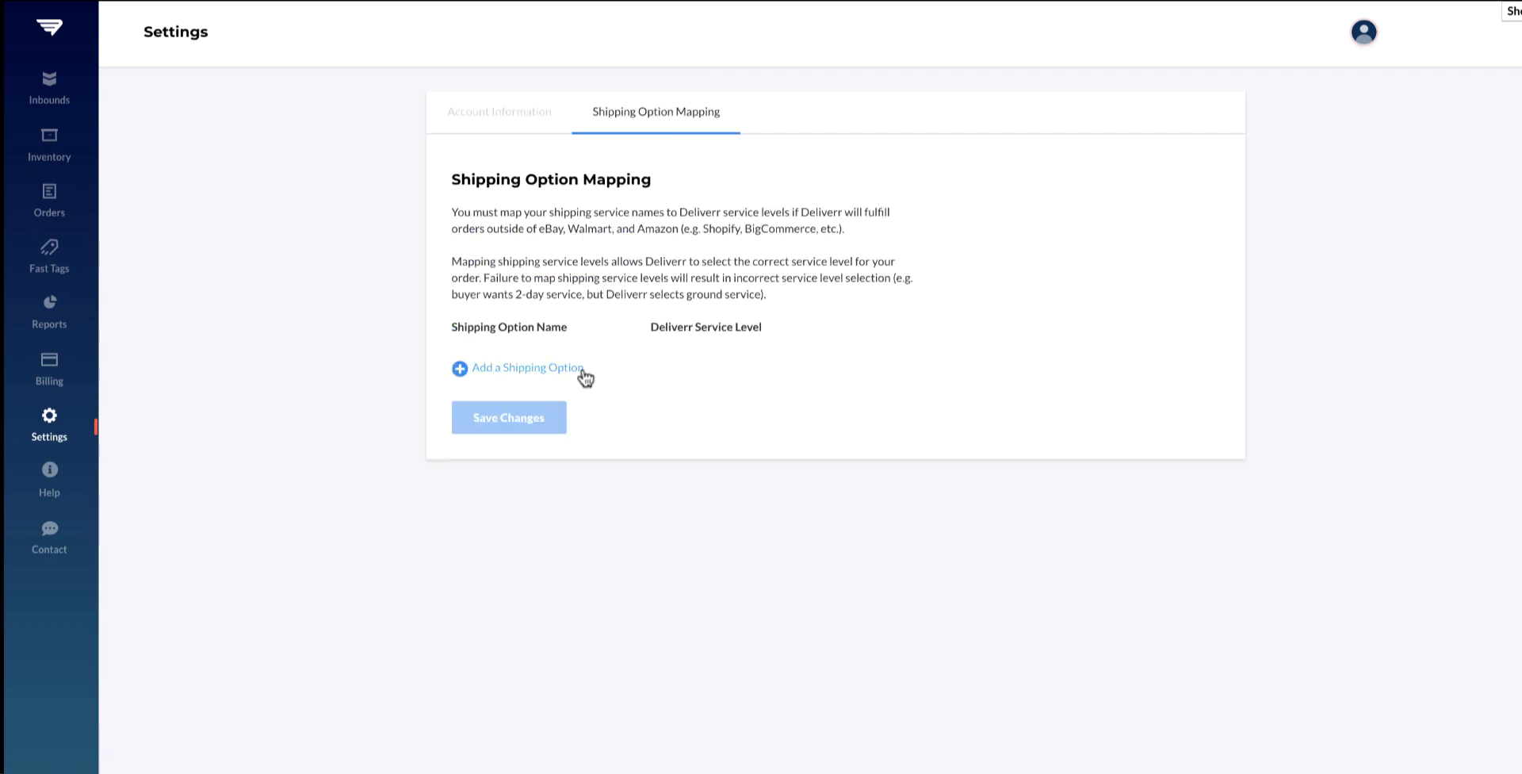
pyautogui.click(524, 367)
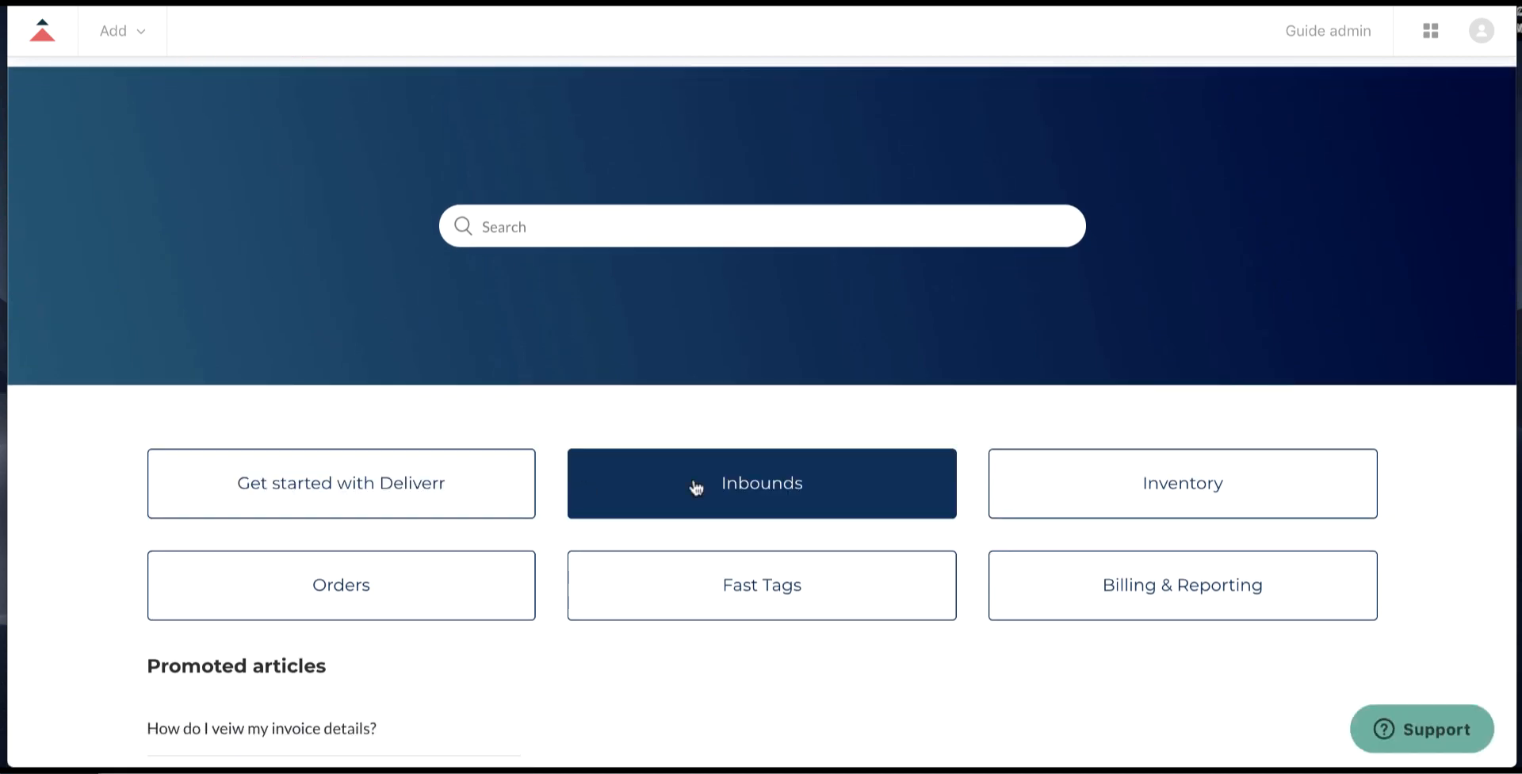
pyautogui.moveTo(858, 554)
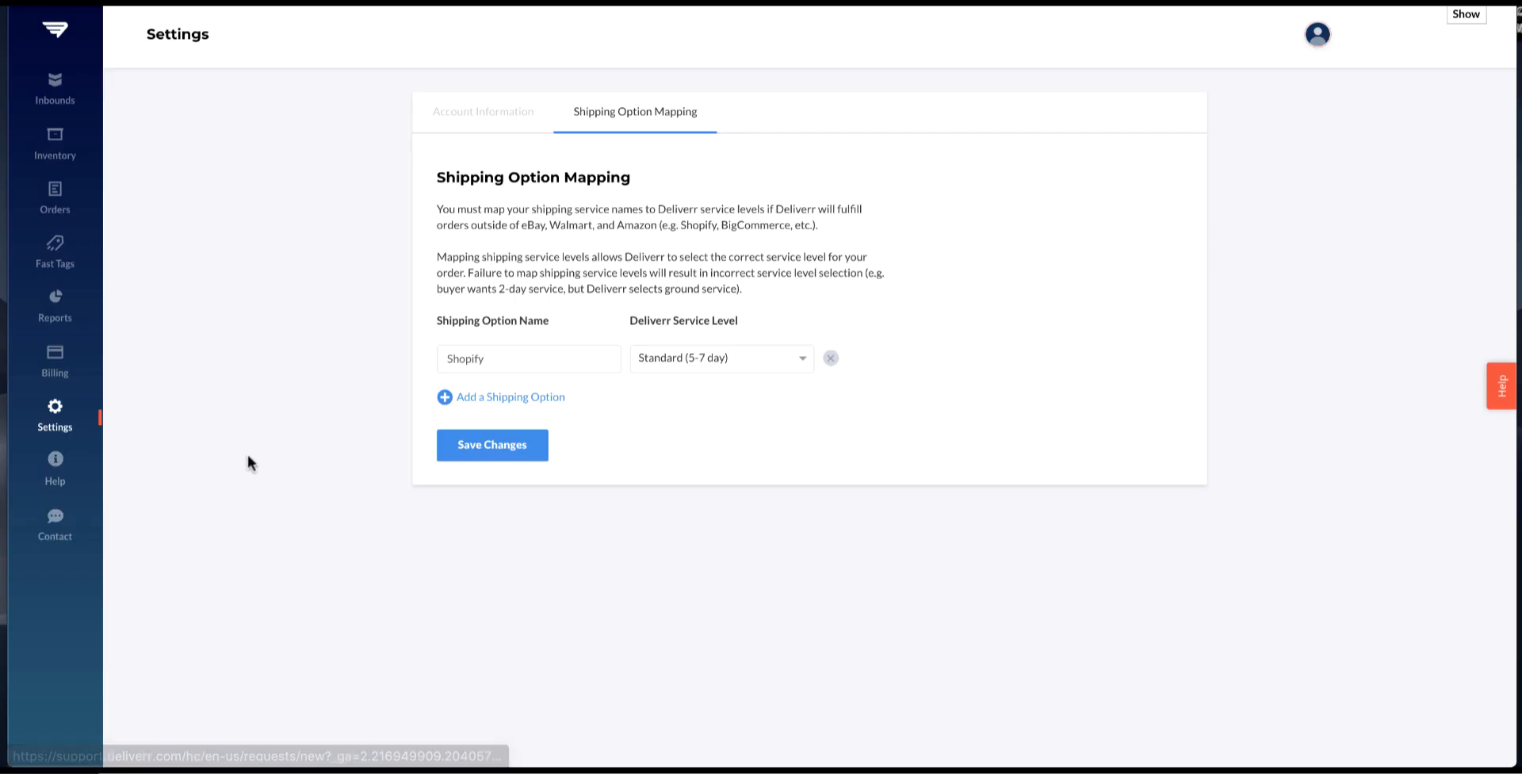
pyautogui.moveTo(111, 275)
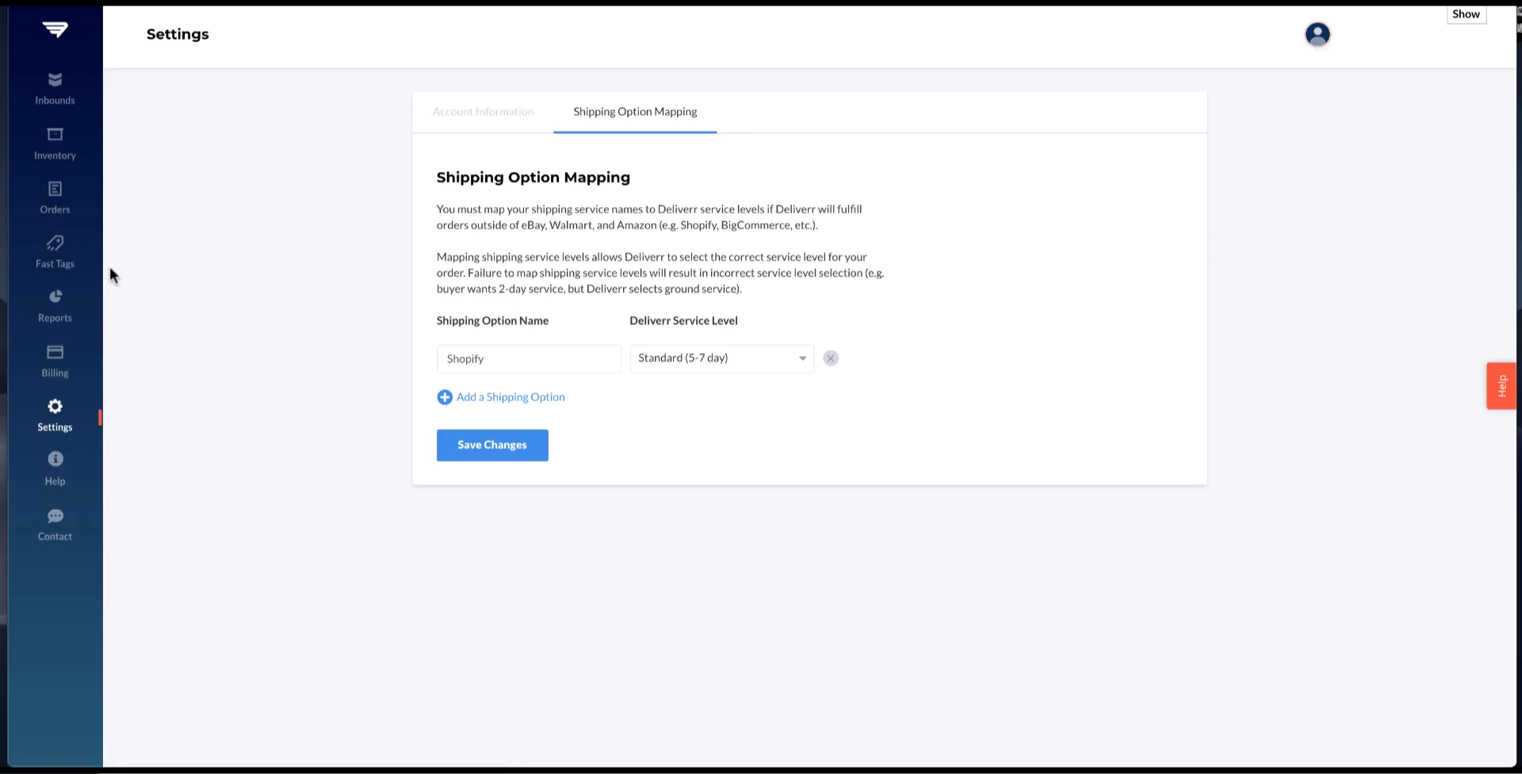
pyautogui.moveTo(100, 259)
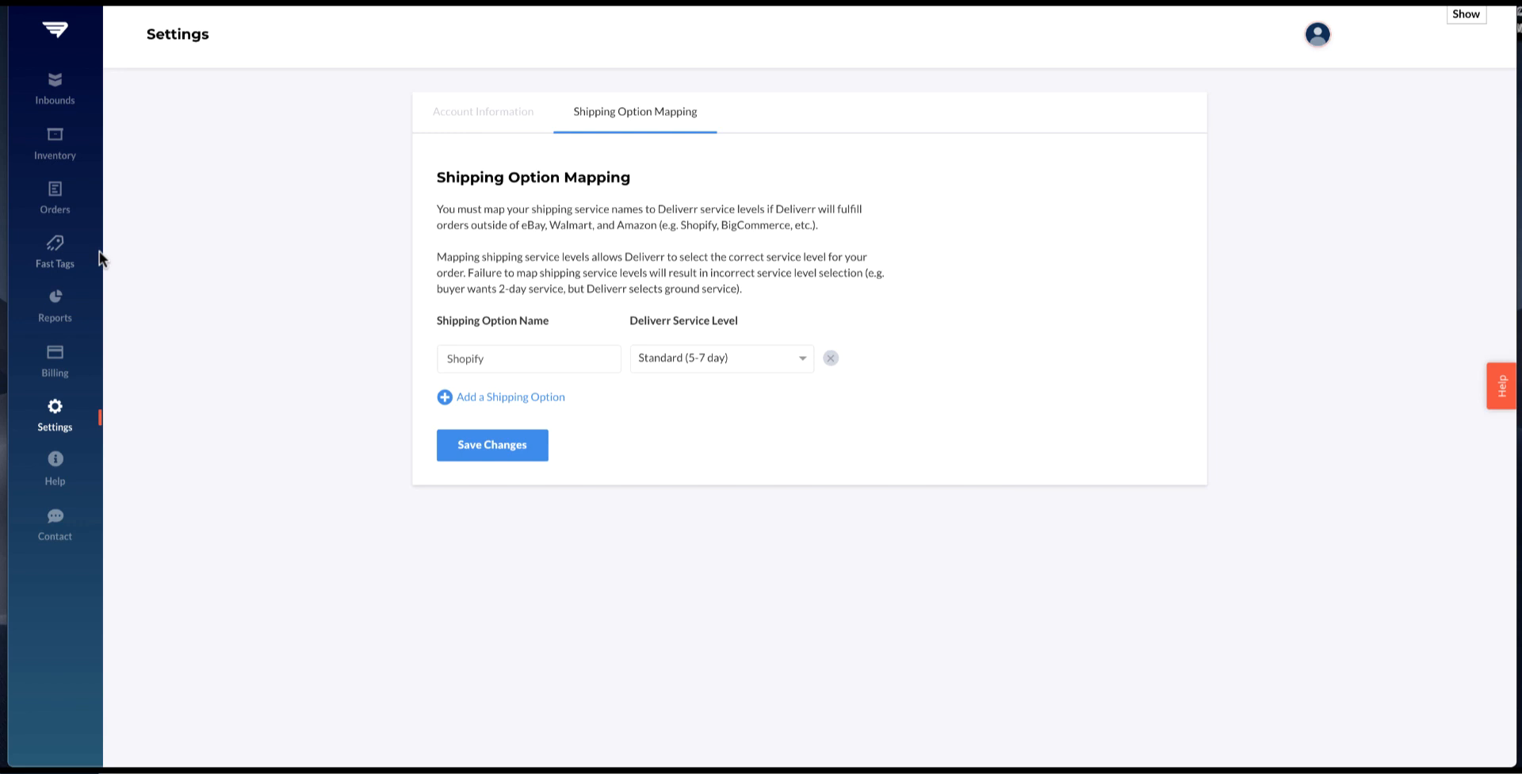